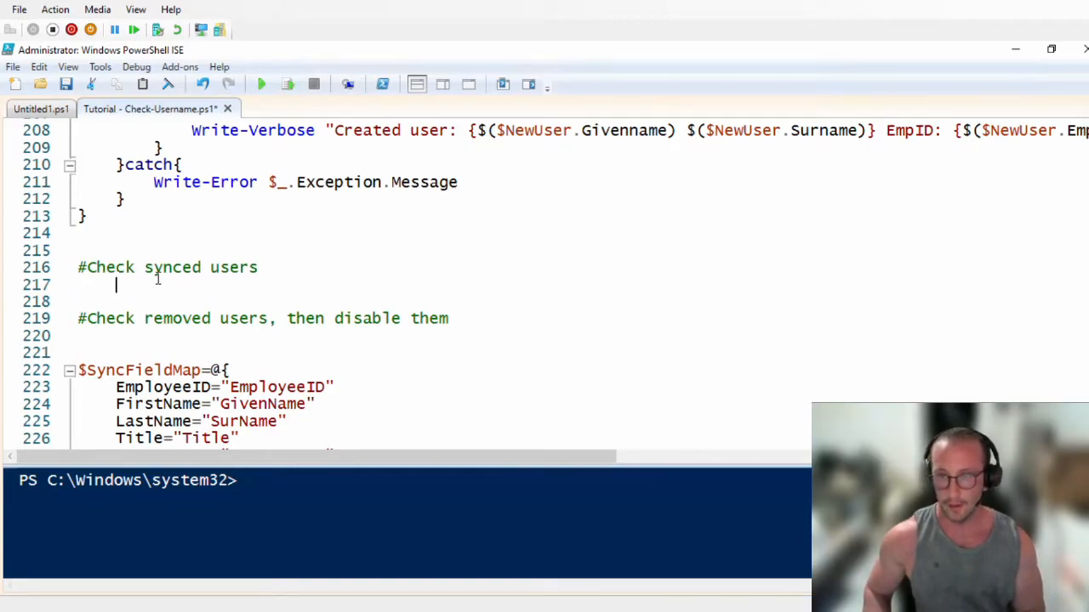
Step: Add a #Check-username planning comment under the Check synced users section
{"action": "type", "text": "#"}
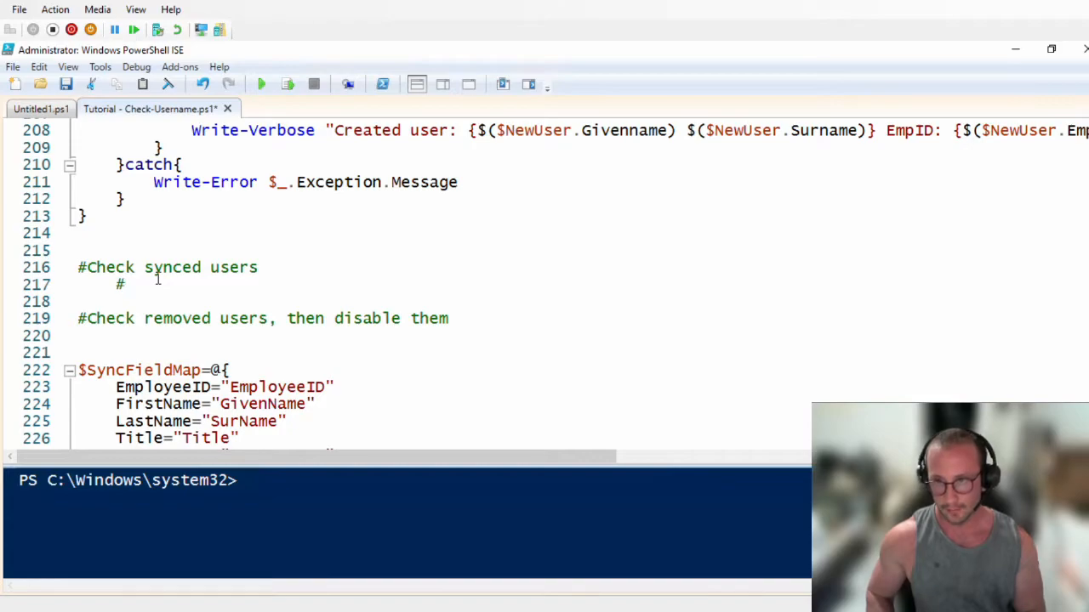
{"action": "type", "text": "Check"}
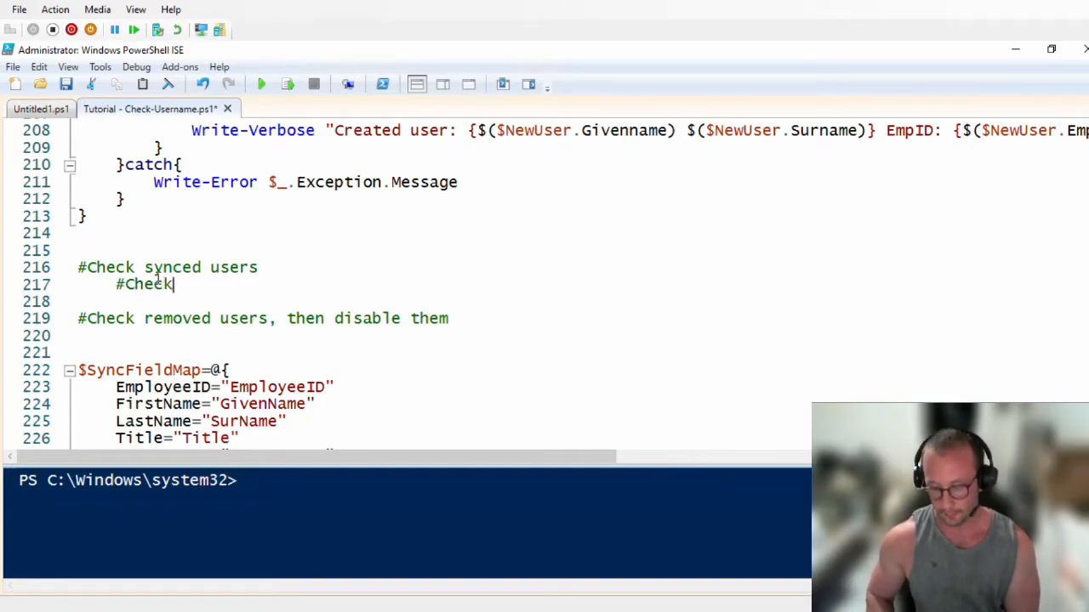
{"action": "type", "text": "-usernn"}
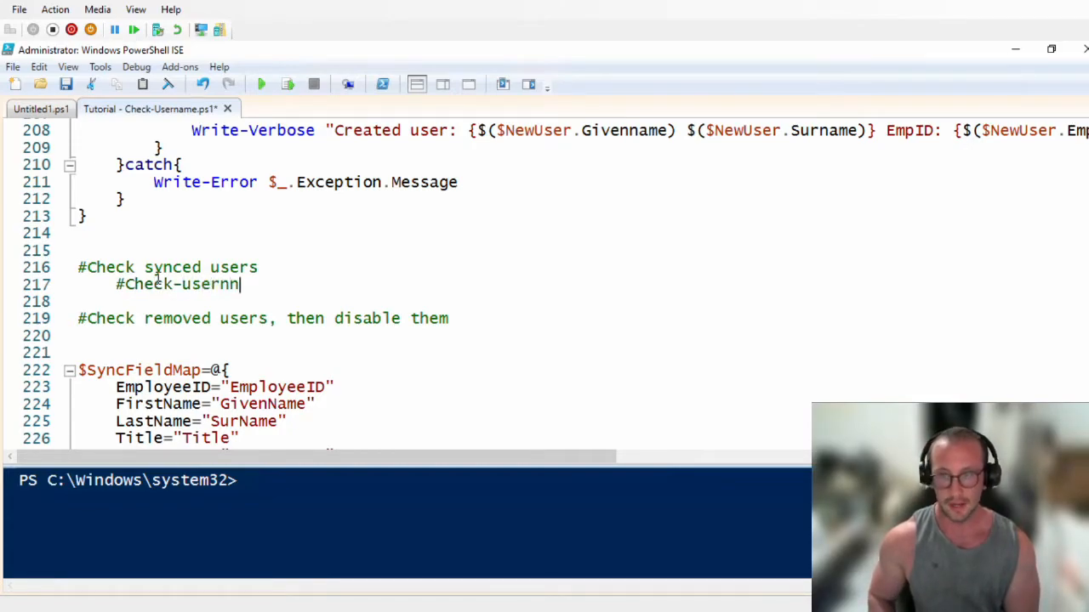
{"action": "type", "text": "me"}
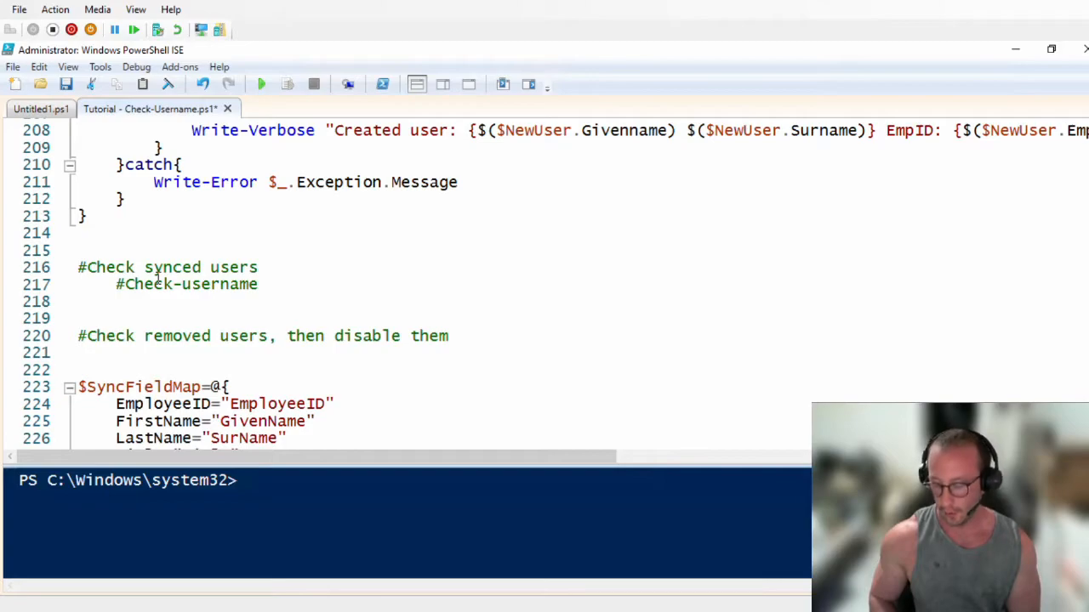
Step: Add comments for changing OU and updating other fields such as position and office
{"action": "type", "text": "#"}
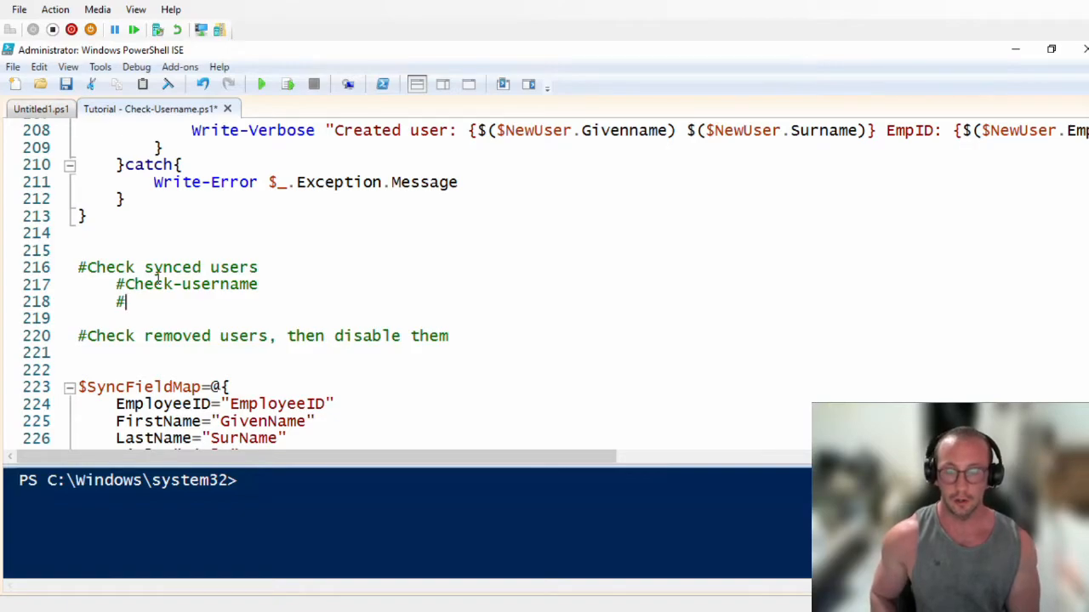
{"action": "type", "text": "Ch"}
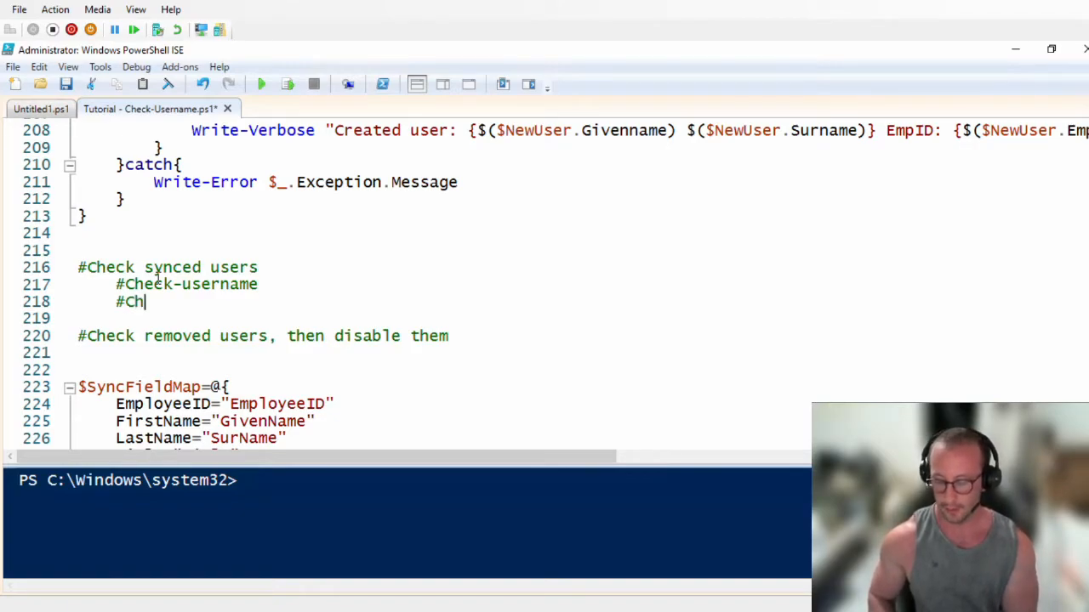
{"action": "type", "text": "ange OU"}
{"action": "type", "text": "#"}
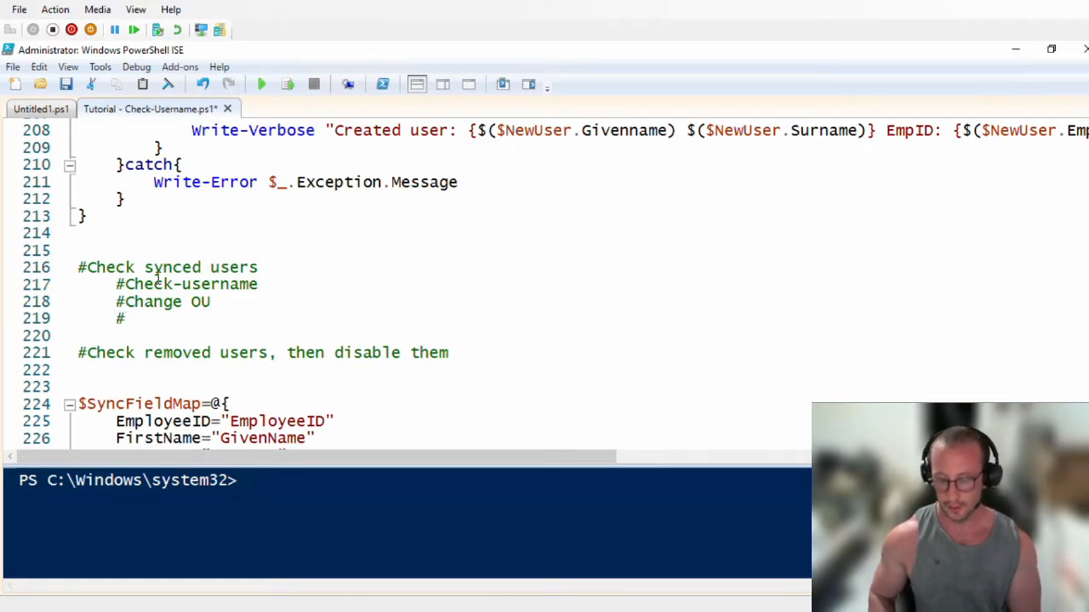
{"action": "type", "text": "update any other fie"}
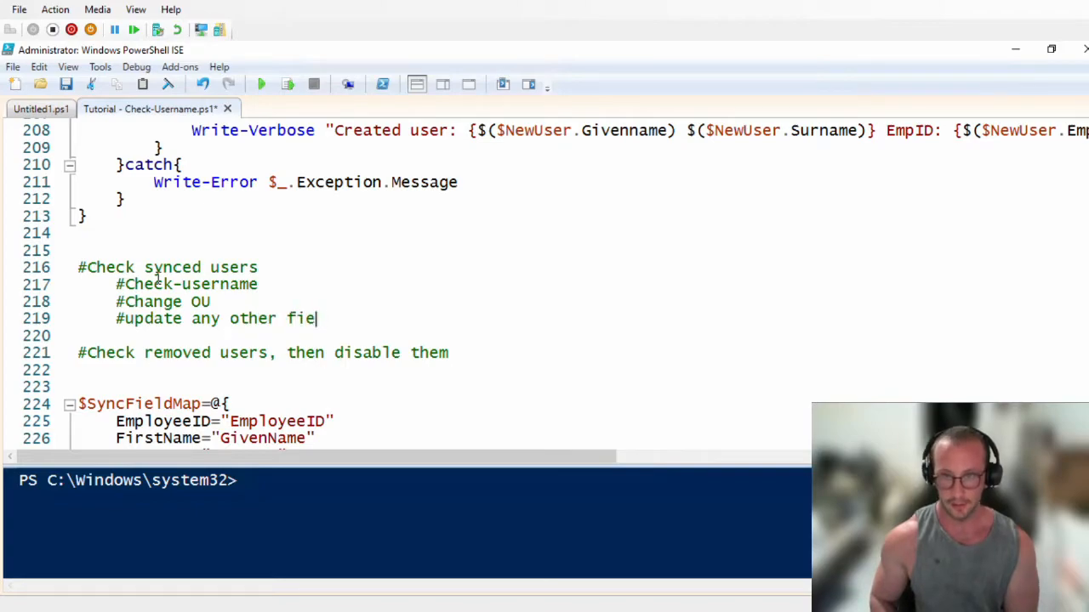
{"action": "type", "text": "lds, pos"}
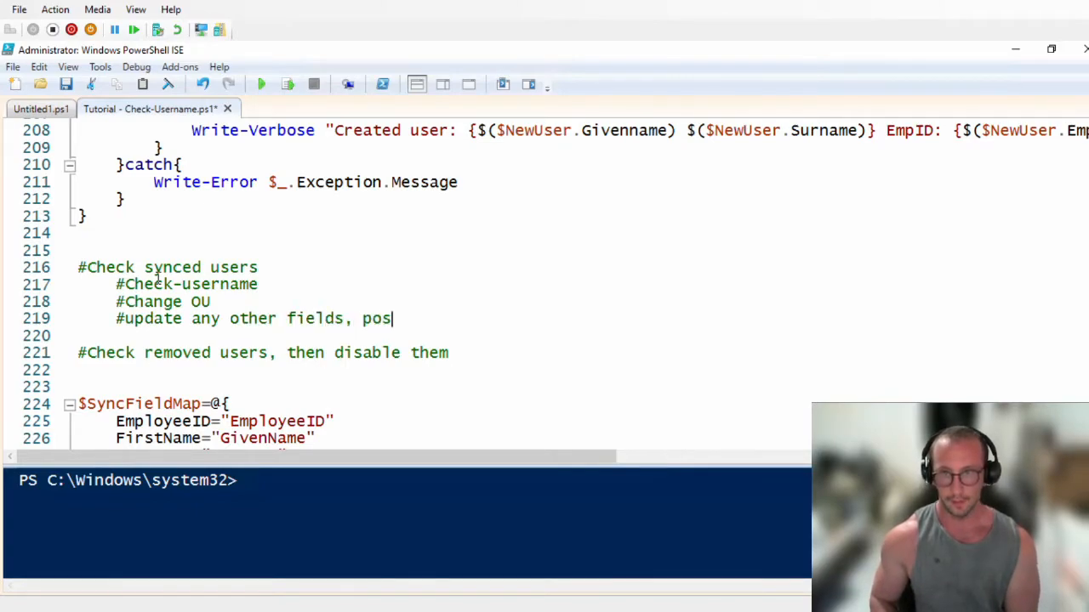
{"action": "type", "text": "iton"}
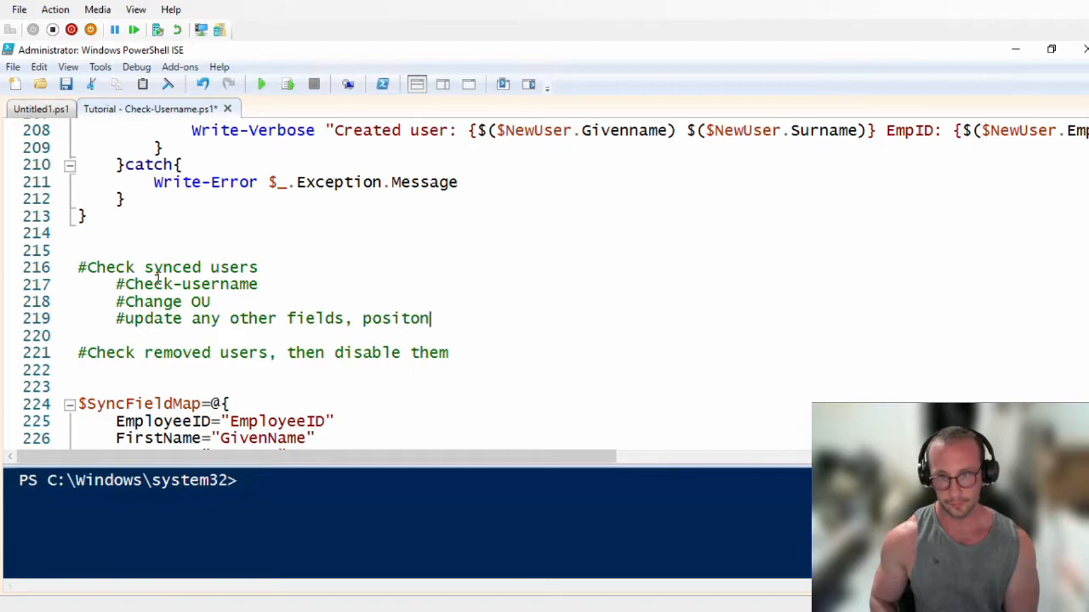
{"action": "type", "text": "n, offic"}
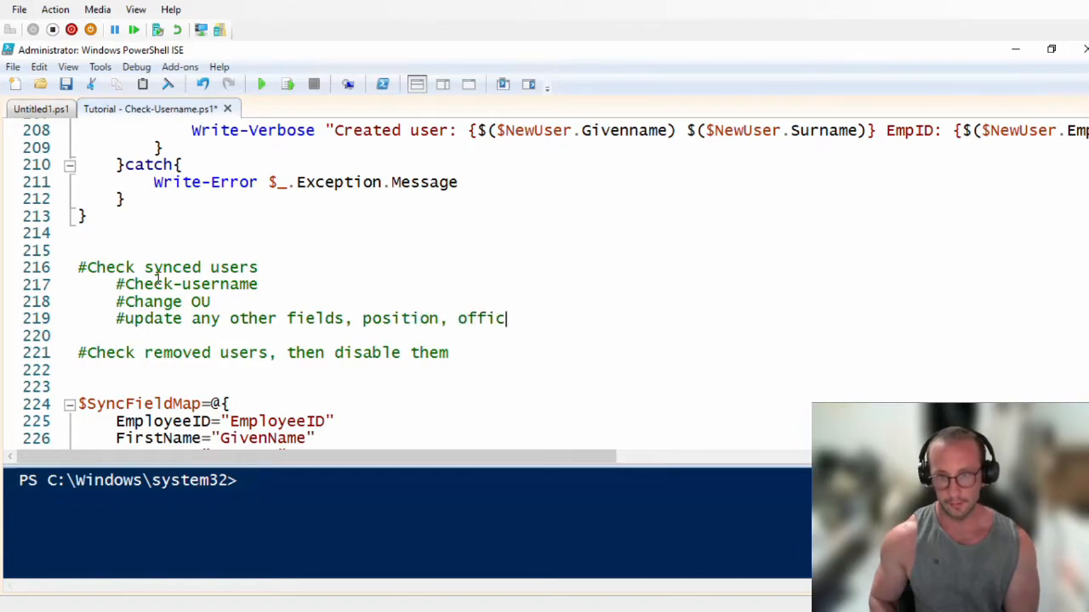
{"action": "type", "text": "e"}
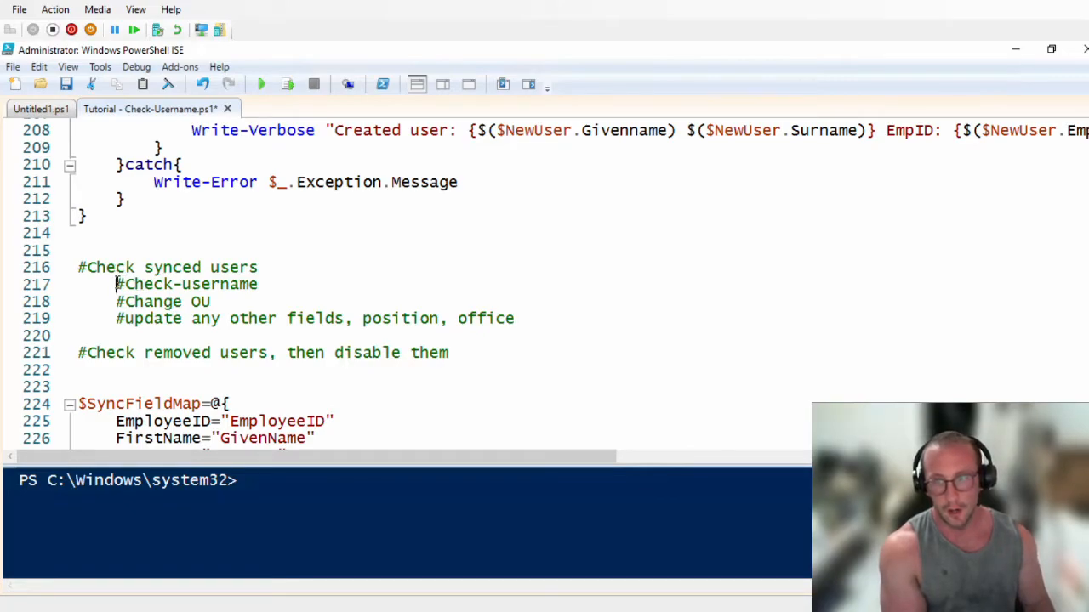
Step: Move from the Check-username comment up to the existing New-UserName function in the script
{"action": "double_click", "coordinate": [187, 284]}
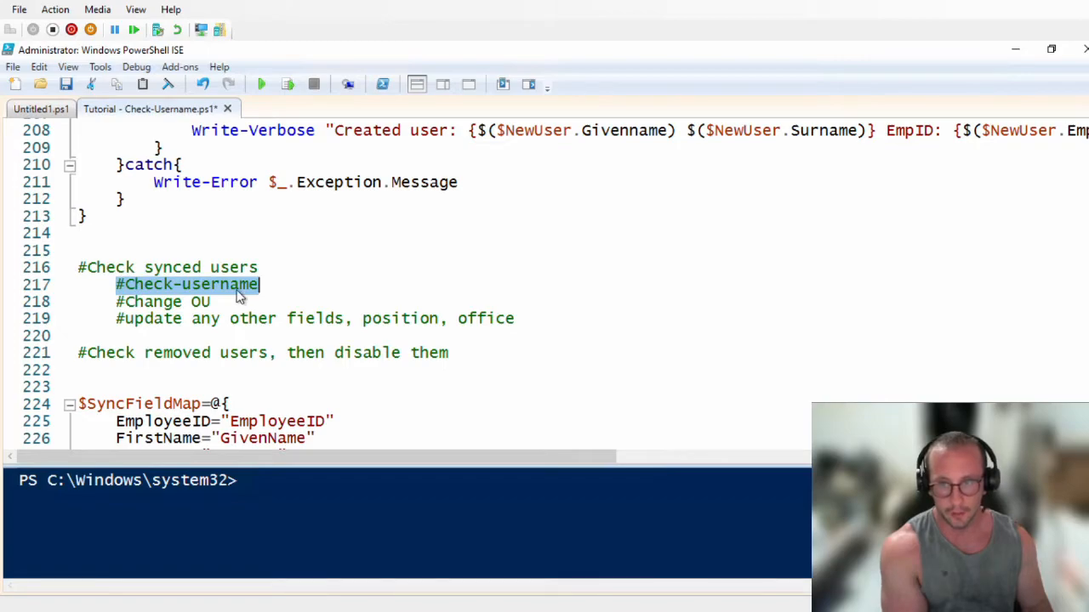
{"action": "left_click", "coordinate": [160, 249]}
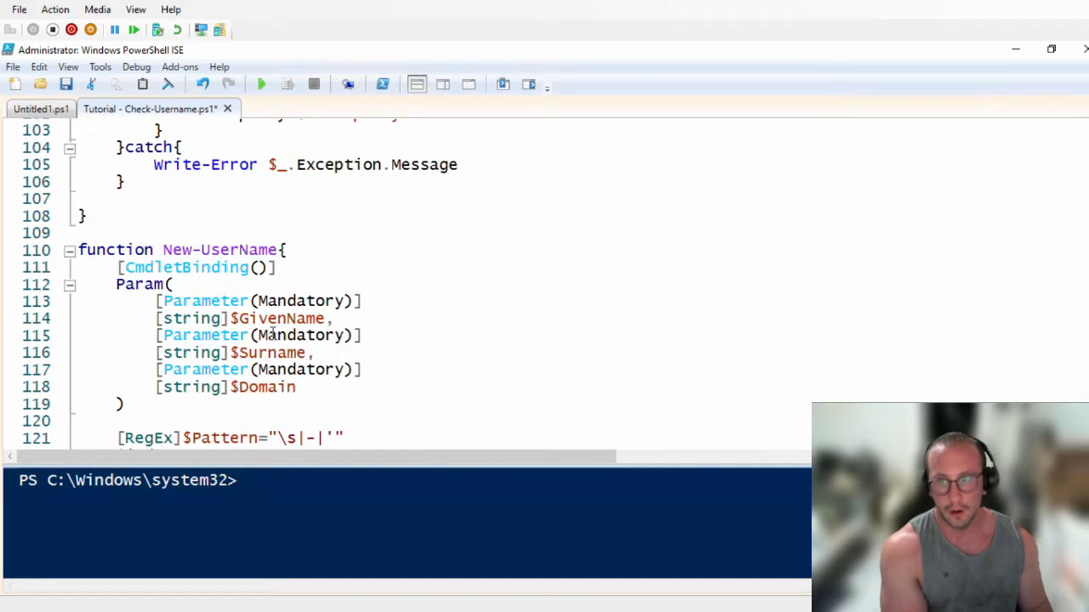
Step: Scroll down to the copied New-UserName function renamed as Check-UserName
{"action": "scroll", "scroll_direction": "down", "scroll_amount": 3}
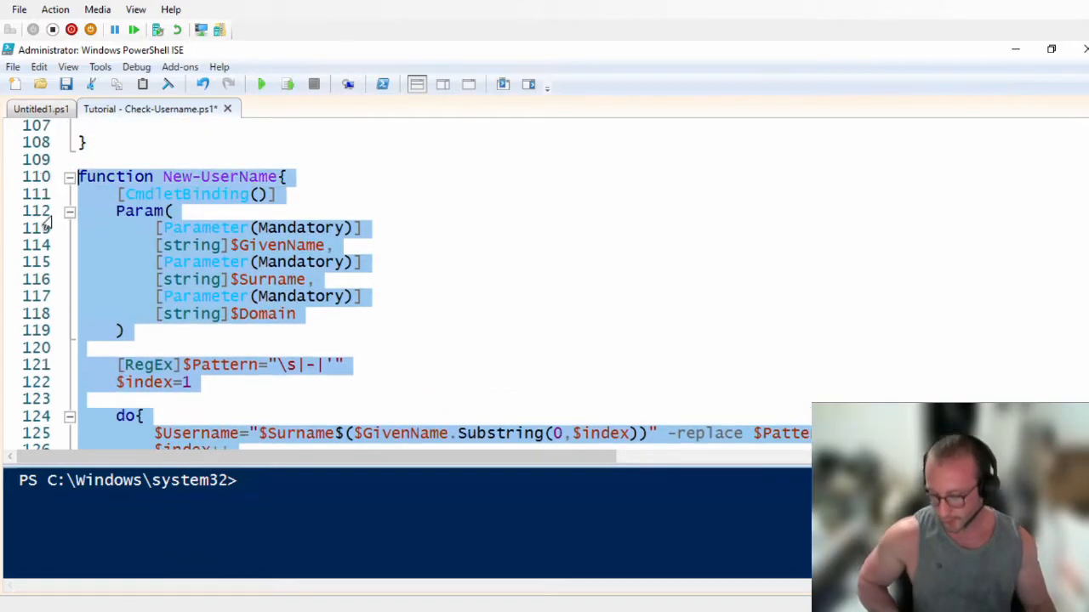
{"action": "scroll", "scroll_direction": "down", "scroll_amount": 3}
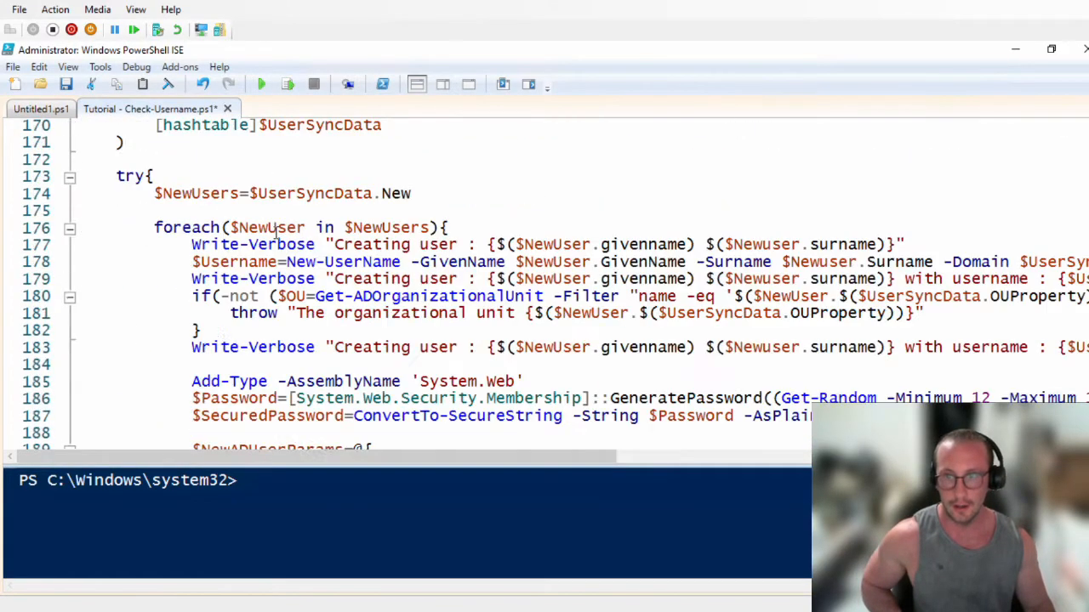
{"action": "scroll", "scroll_direction": "down", "scroll_amount": 3}
{"action": "type", "text": "[string]$Domain"}
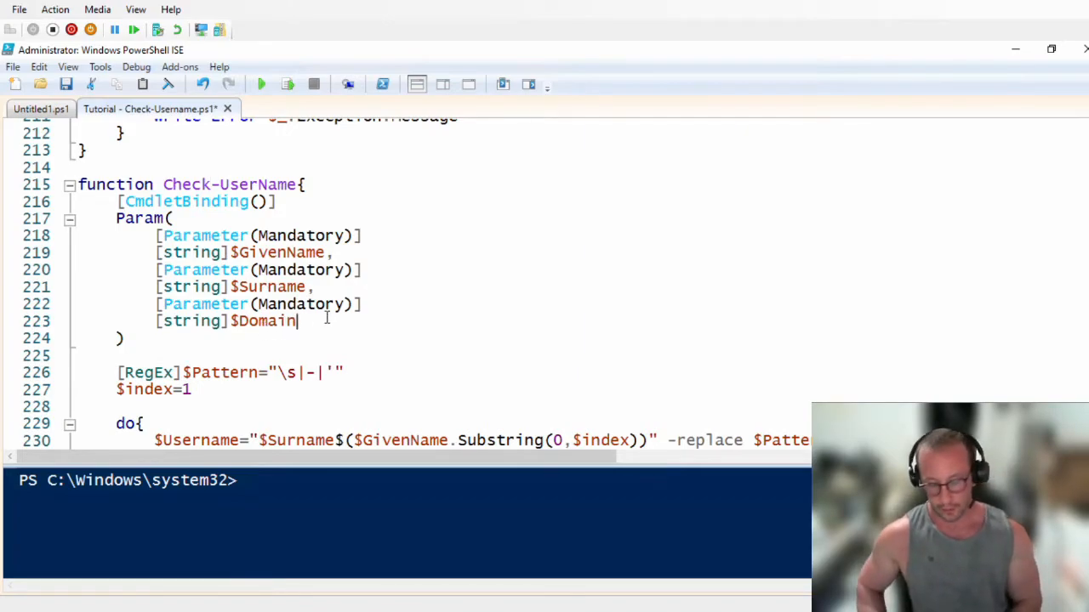
Step: Add a mandatory [string]$CurrentUserName parameter after $Surname in the Param block
{"action": "type", "text": ","}
{"action": "type", "text": "["}
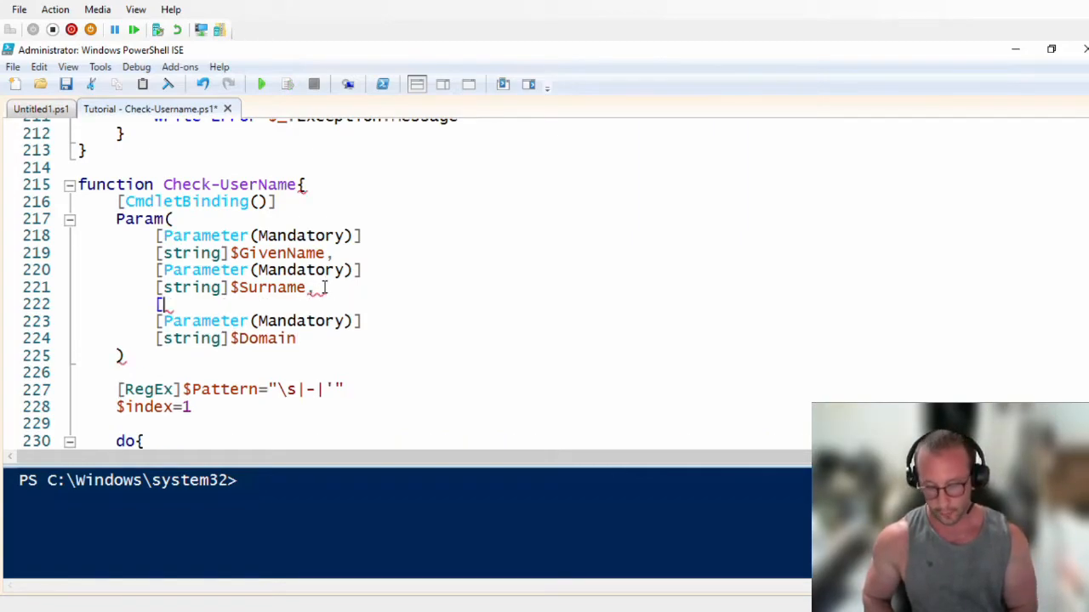
{"action": "type", "text": "parameter]"}
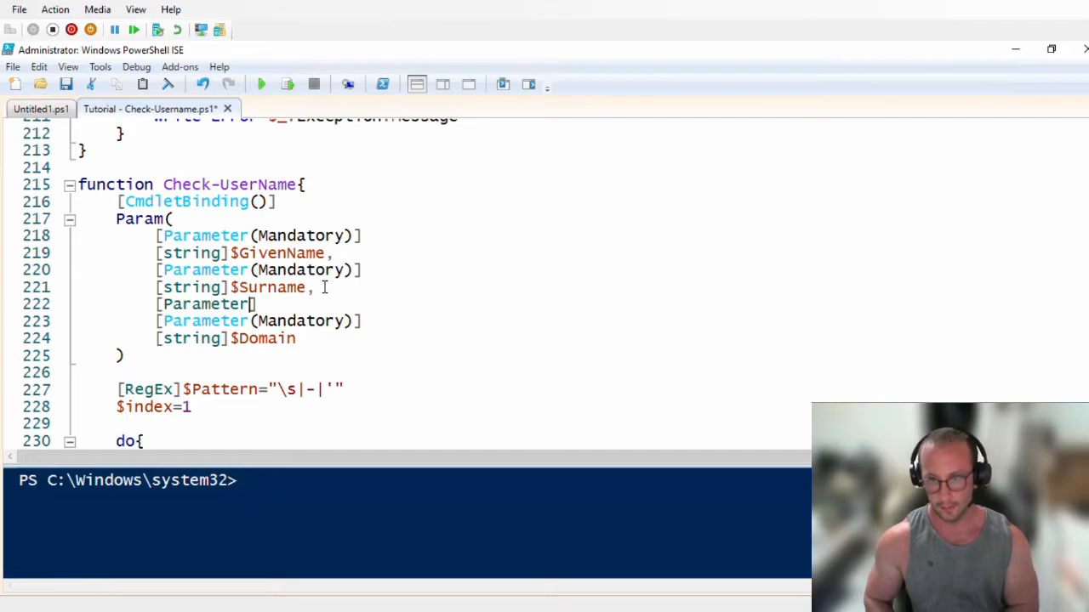
{"action": "type", "text": "(Man"}
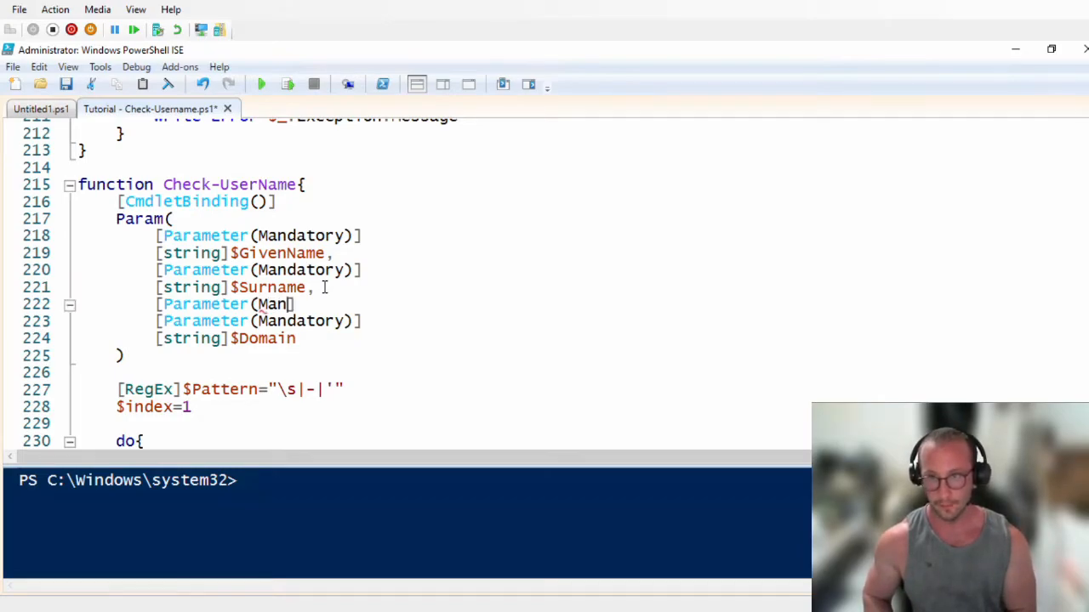
{"action": "type", "text": "datory)]"}
{"action": "type", "text": "[string"}
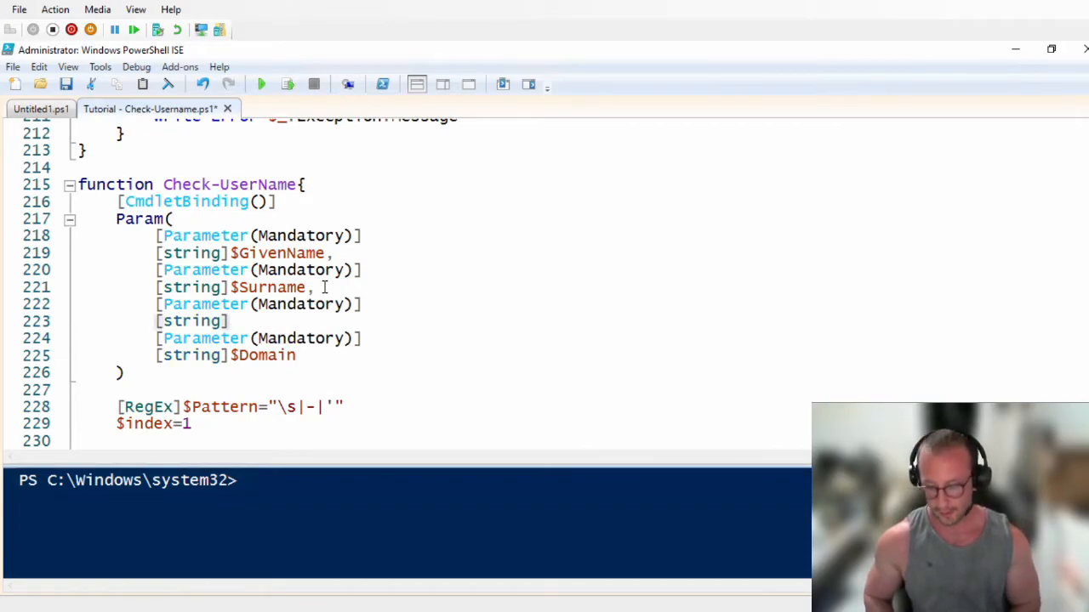
{"action": "type", "text": "$"}
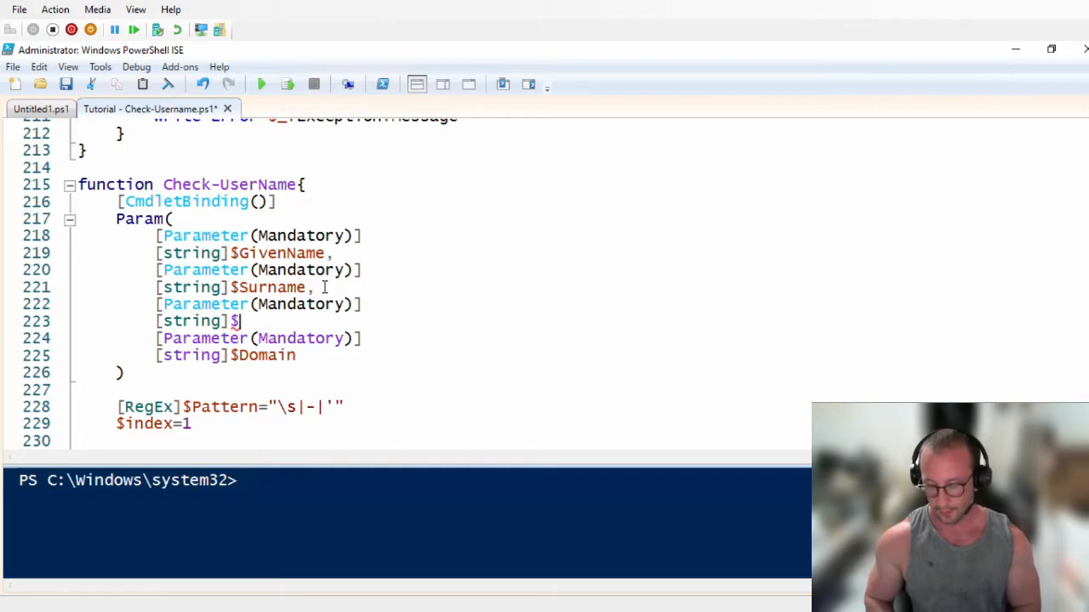
{"action": "type", "text": "CurrentUse"}
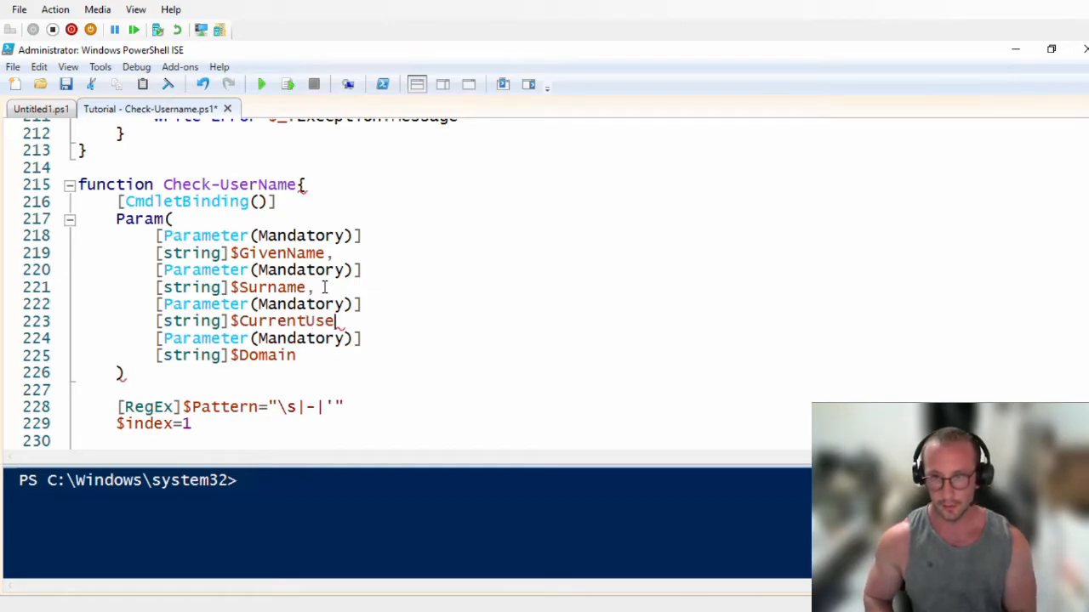
{"action": "type", "text": "Name,"}
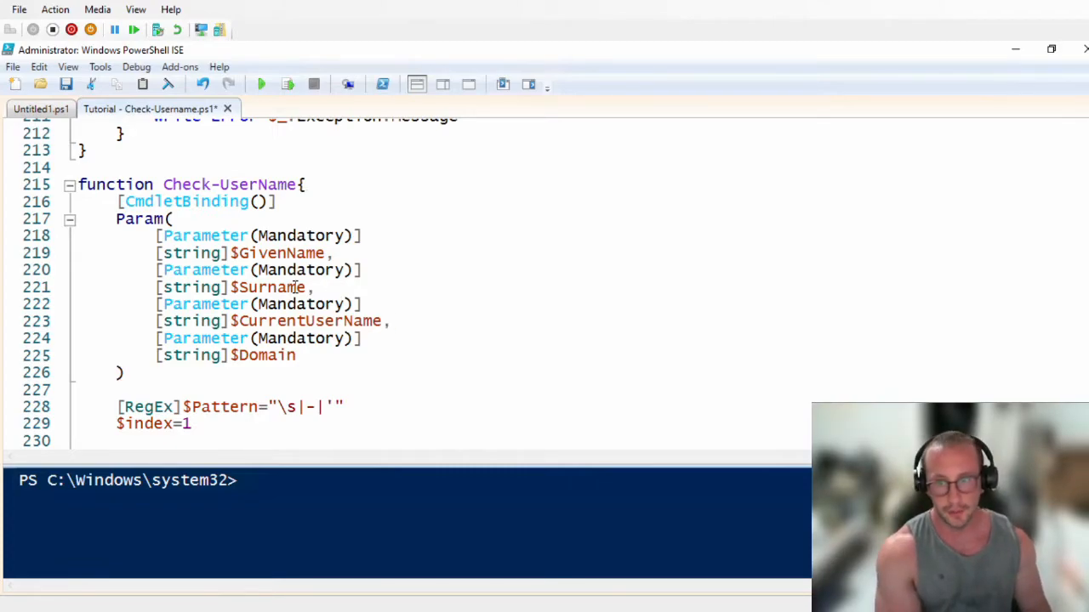
{"action": "scroll", "scroll_direction": "down", "scroll_amount": 3}
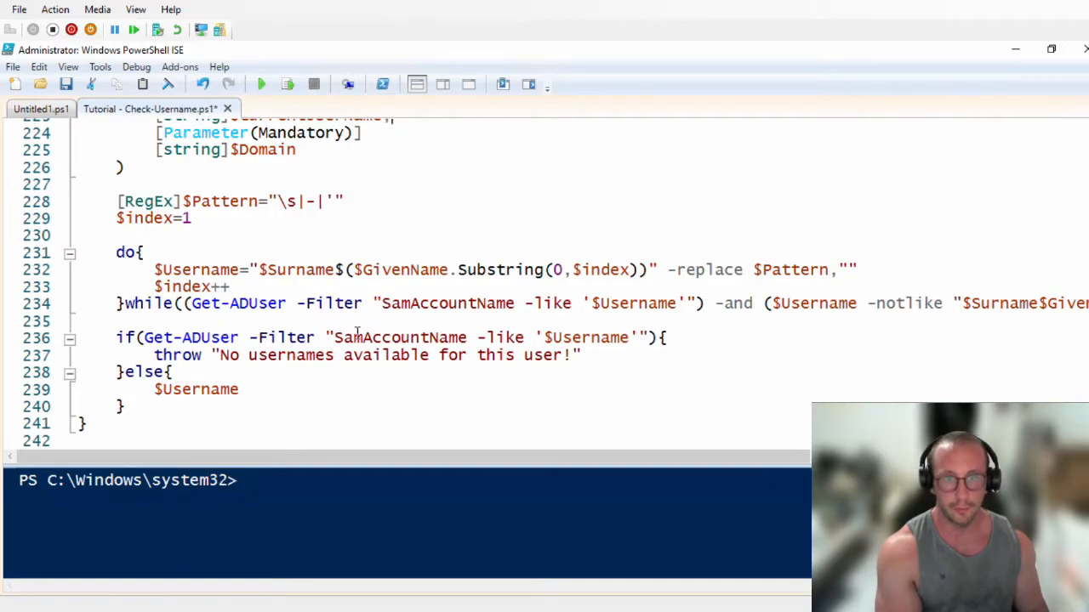
{"action": "mouse_move", "coordinate": [360, 466]}
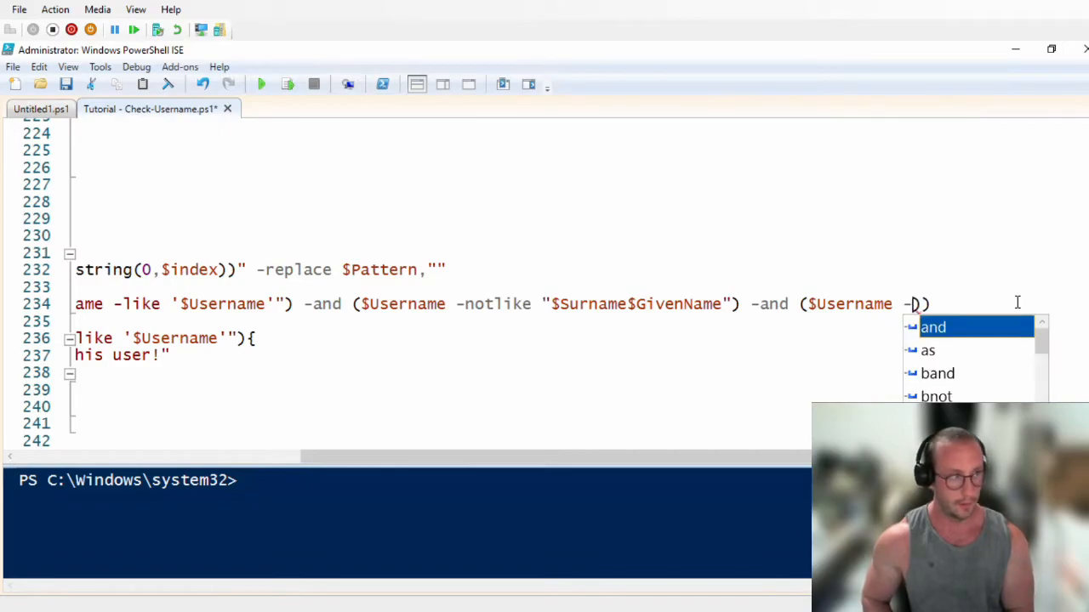
Step: Extend the while condition with -and ($Username -notlike $CurrentUserName)
{"action": "type", "text": "notlike"}
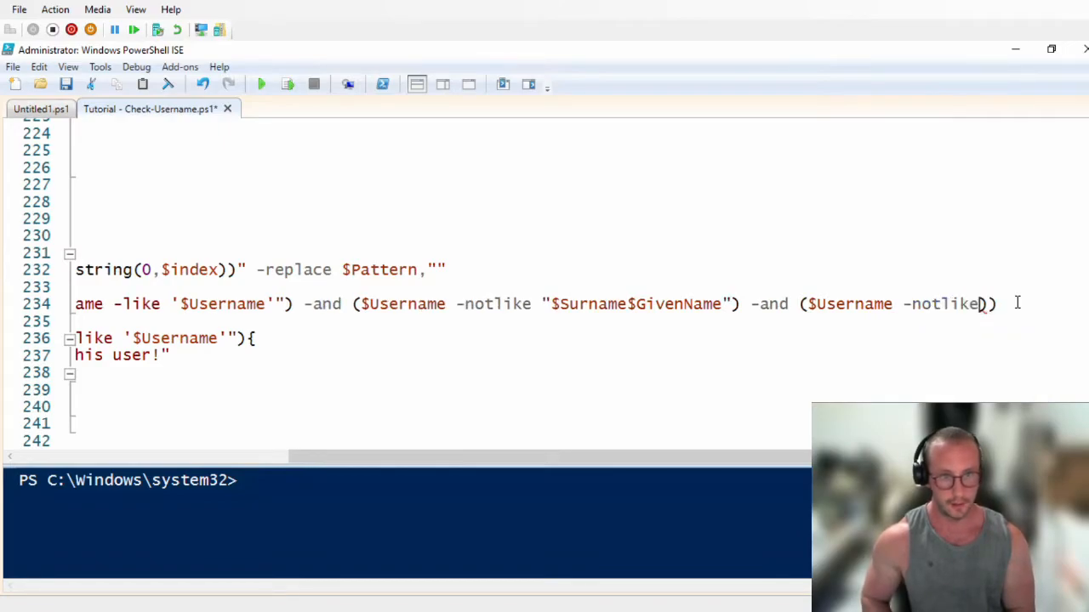
{"action": "type", "text": "$CurrentUserName"}
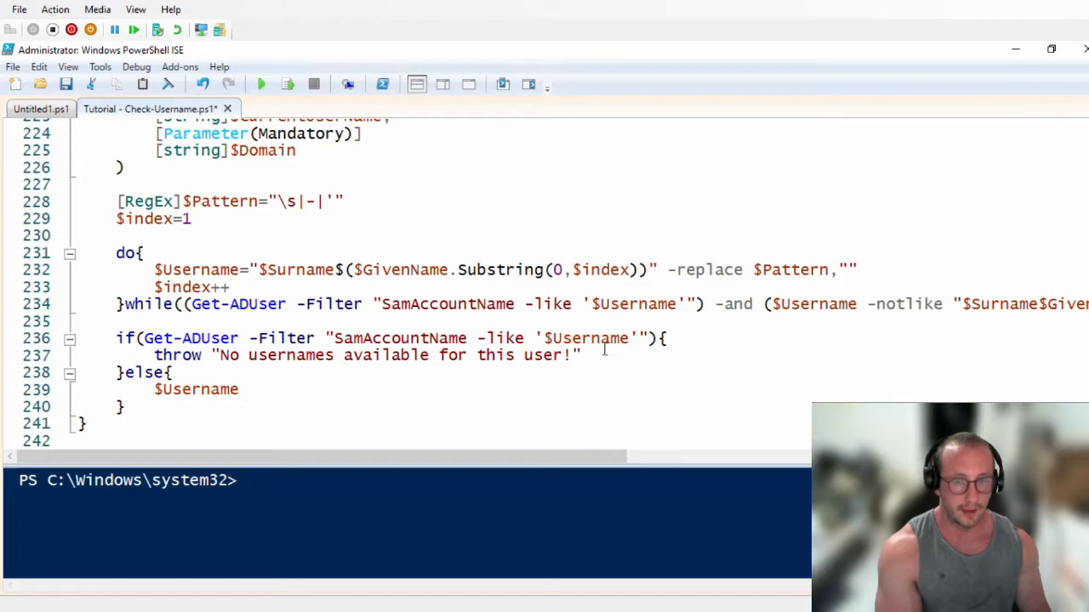
{"action": "mouse_move", "coordinate": [599, 339]}
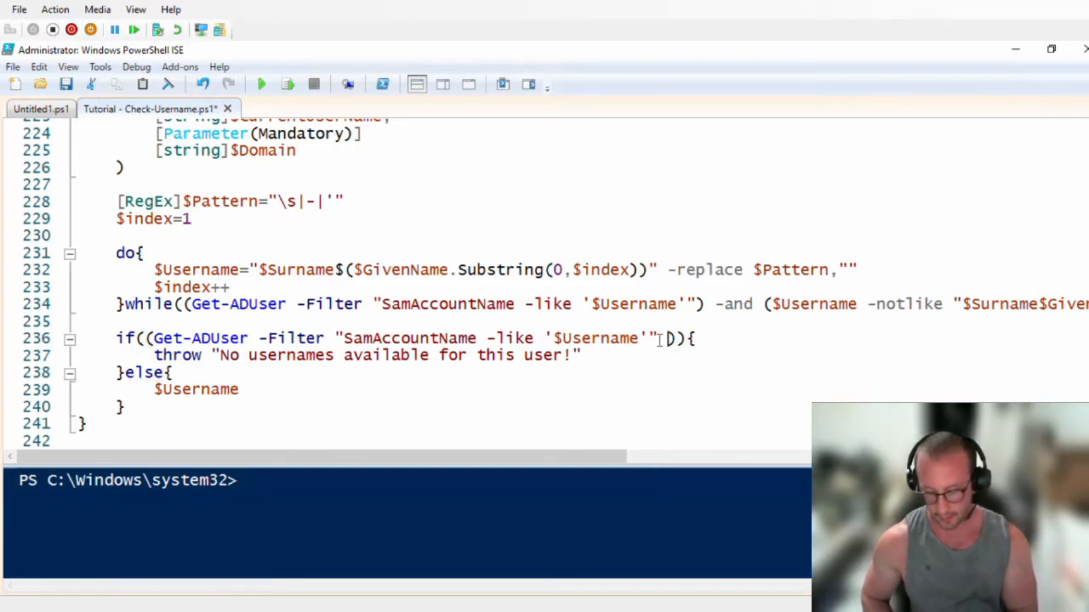
Step: Append -Server $Domain to the Get-ADUser lookups in the if statement and while condition
{"action": "type", "text": "-Server $"}
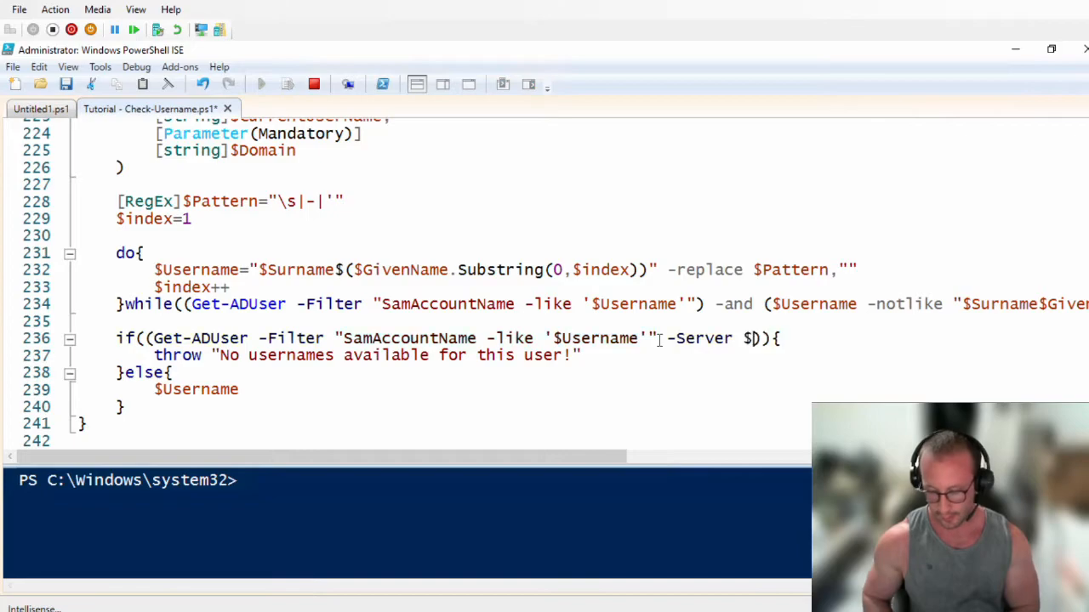
{"action": "type", "text": "Domain"}
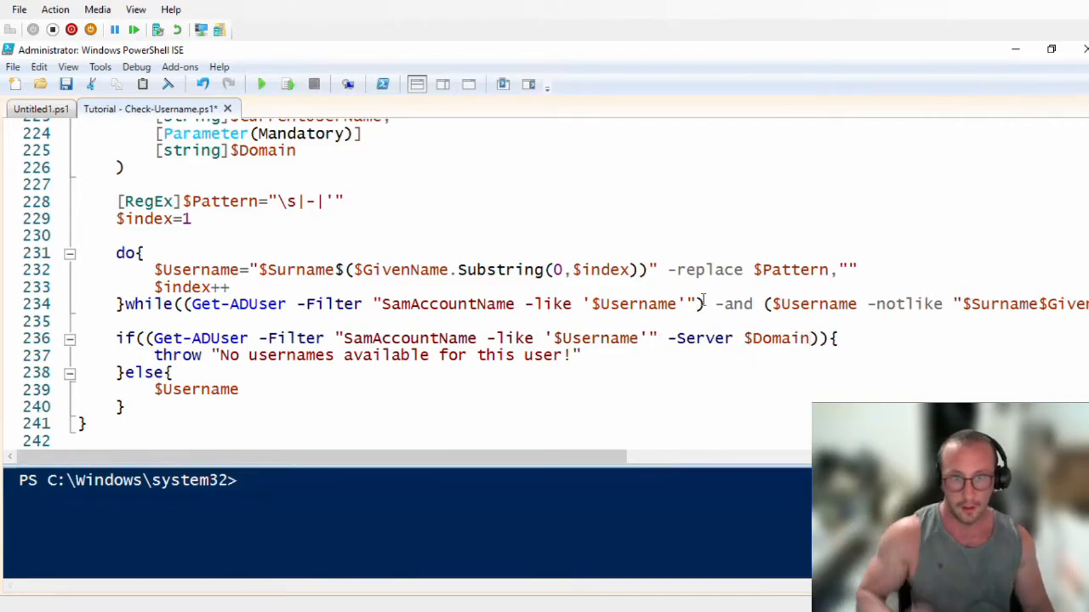
{"action": "type", "text": "se"}
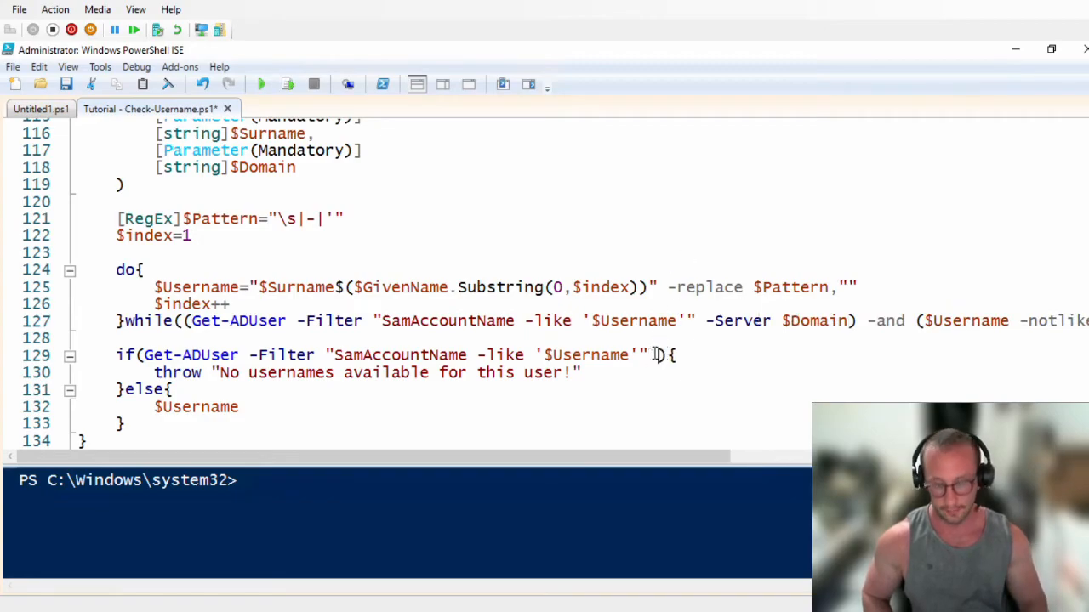
{"action": "type", "text": "-Server $Domain"}
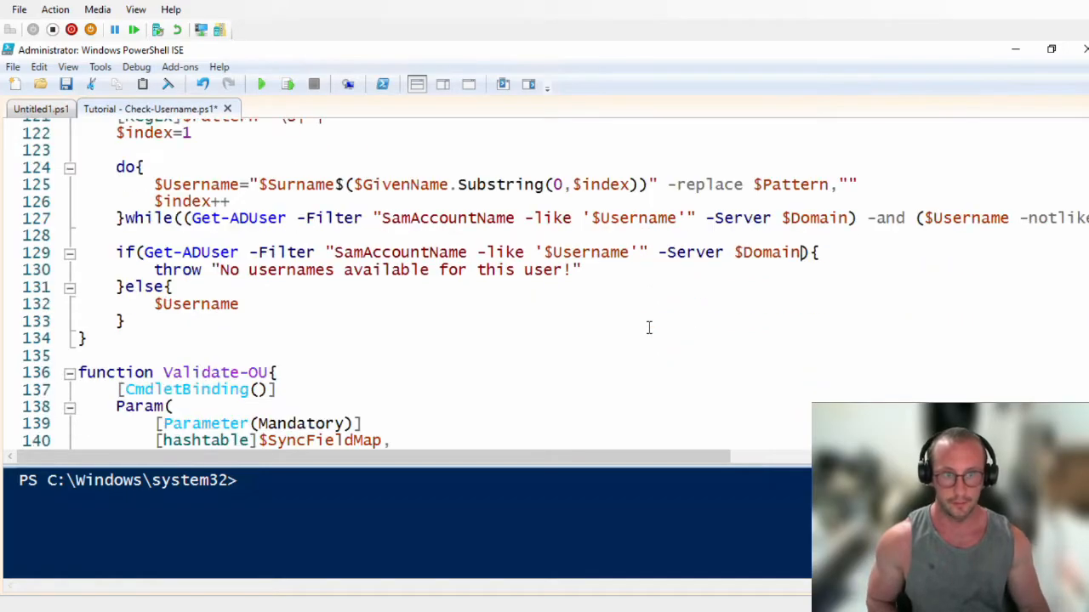
{"action": "scroll", "scroll_direction": "down", "scroll_amount": 3}
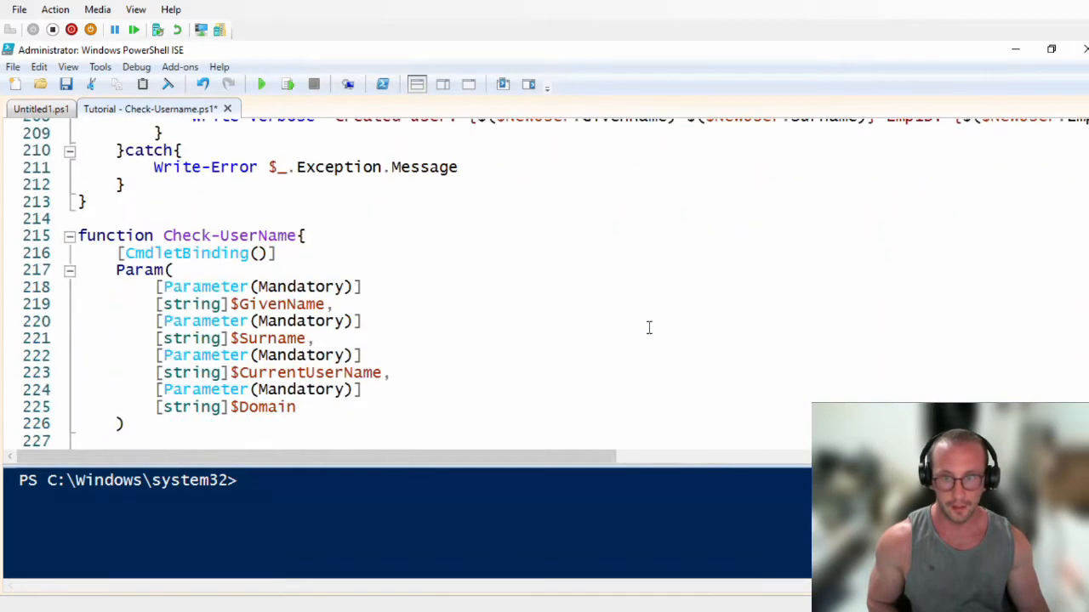
Step: Add -and ($Username -notlike $CurrentUserName) to the final if existence check
{"action": "scroll", "scroll_direction": "down", "scroll_amount": 3}
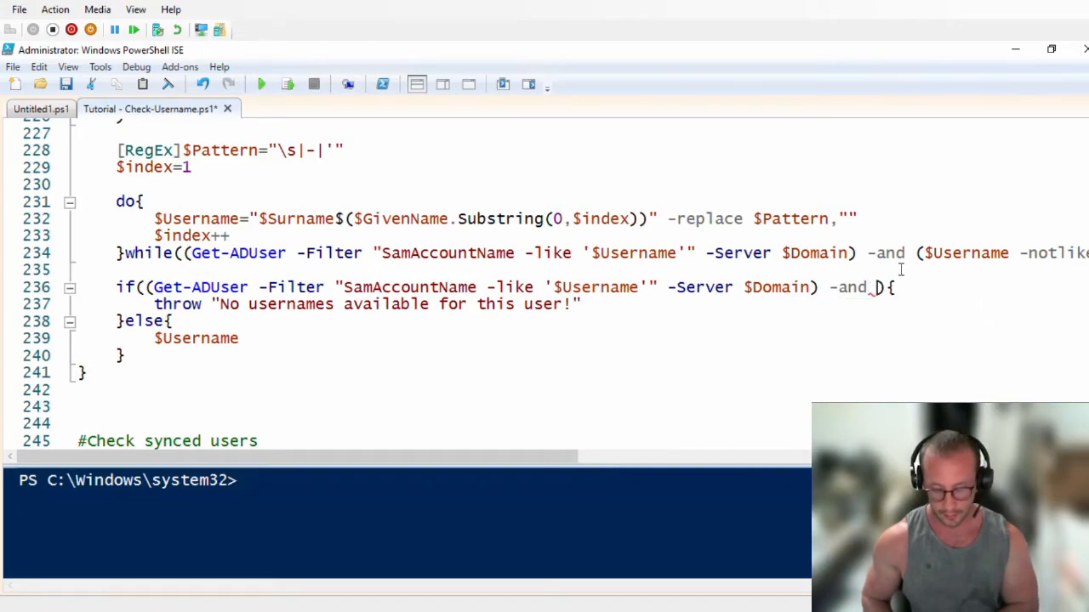
{"action": "type", "text": "$)"}
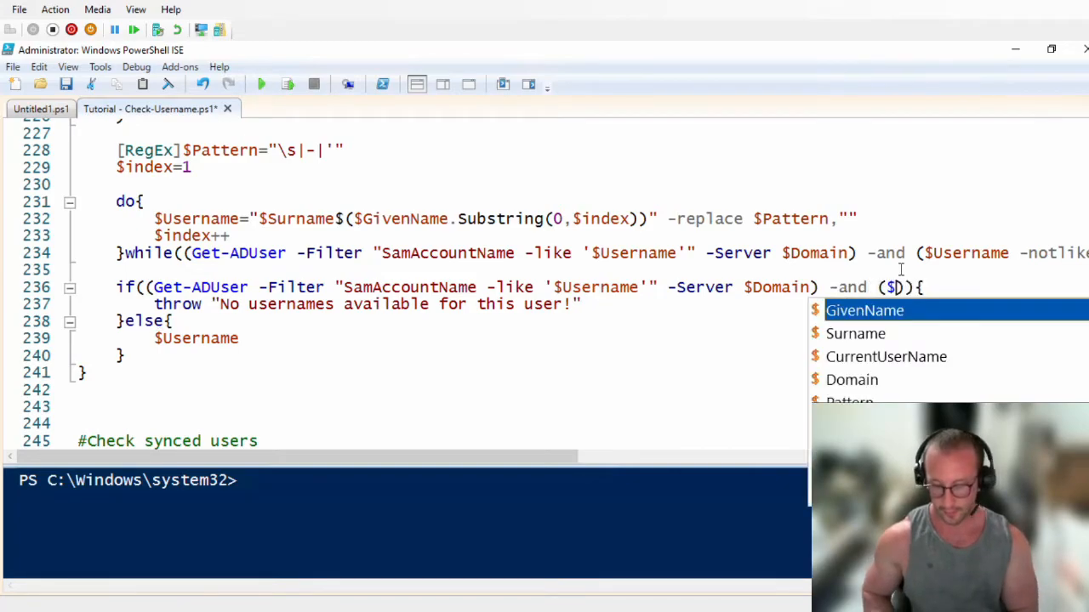
{"action": "type", "text": "Username -not"}
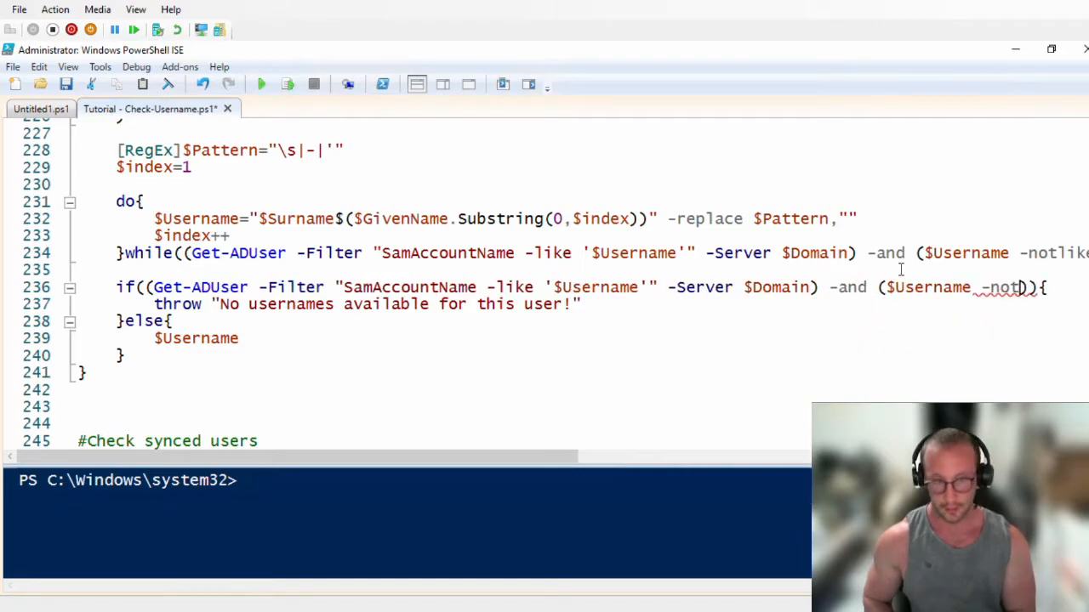
{"action": "type", "text": "$c"}
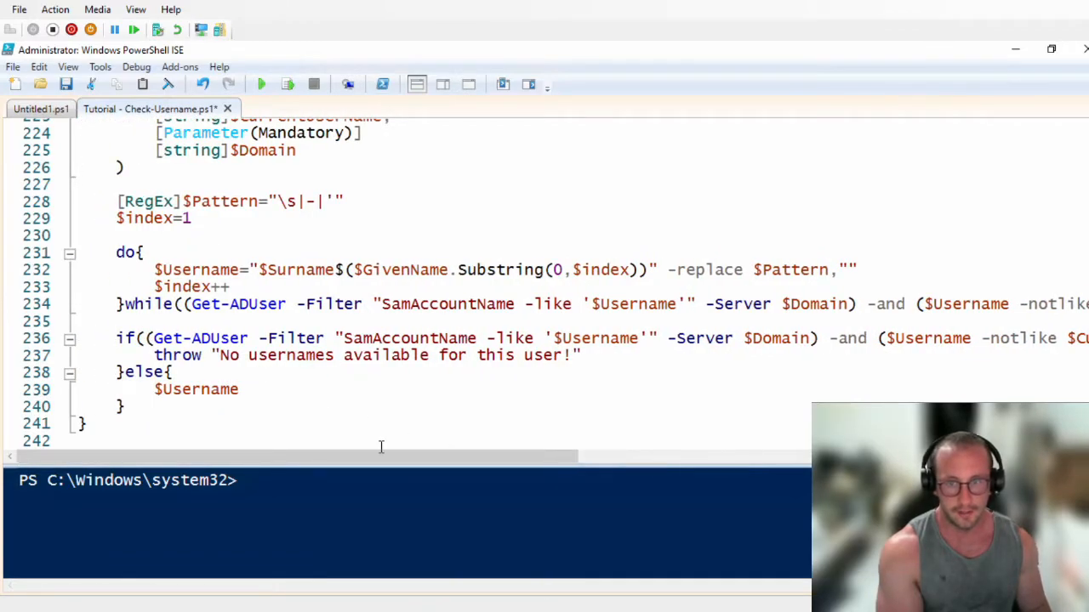
{"action": "scroll", "scroll_direction": "right", "scroll_amount": 3}
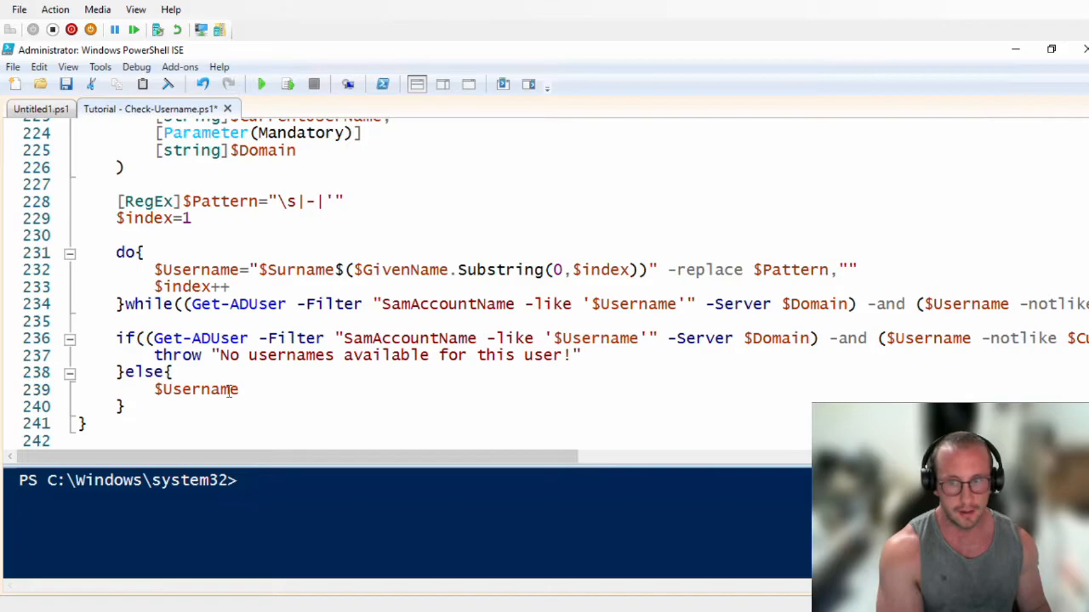
{"action": "scroll", "scroll_direction": "down", "scroll_amount": 3}
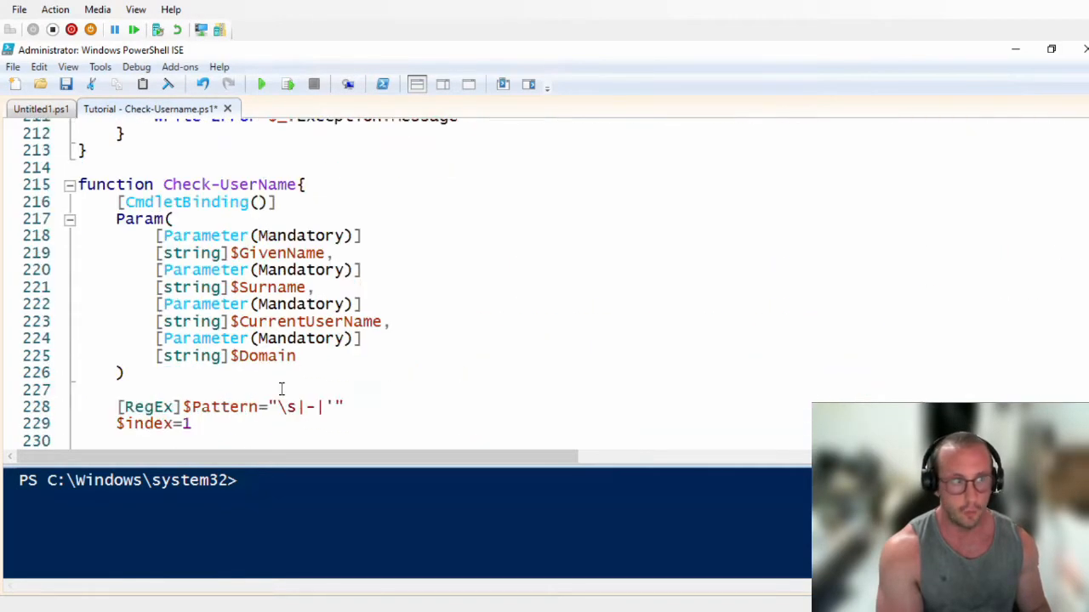
{"action": "scroll", "scroll_direction": "down", "scroll_amount": 3}
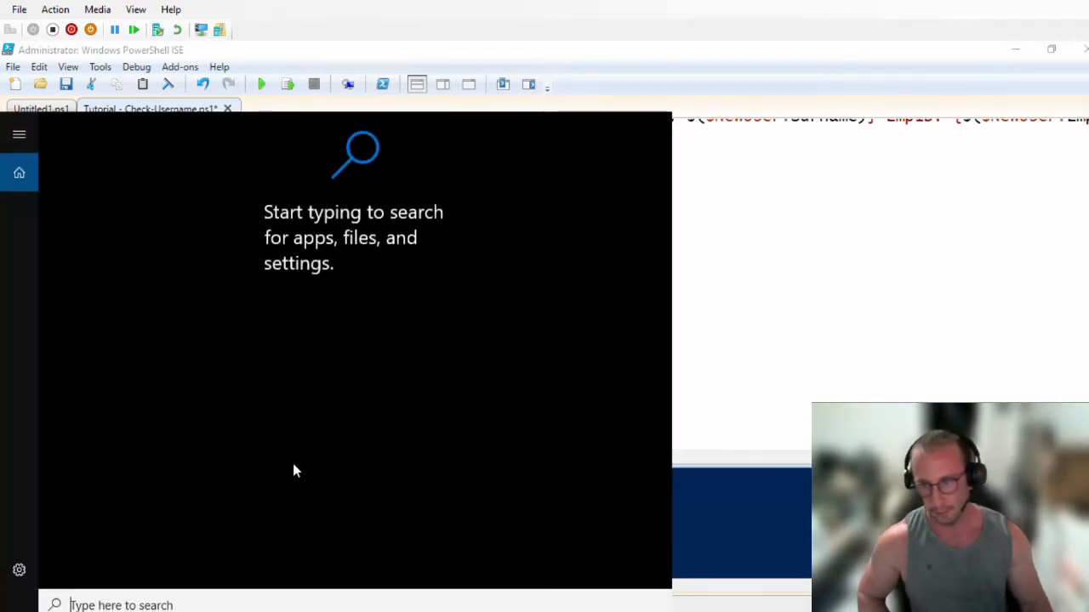
{"action": "type", "text": "active"}
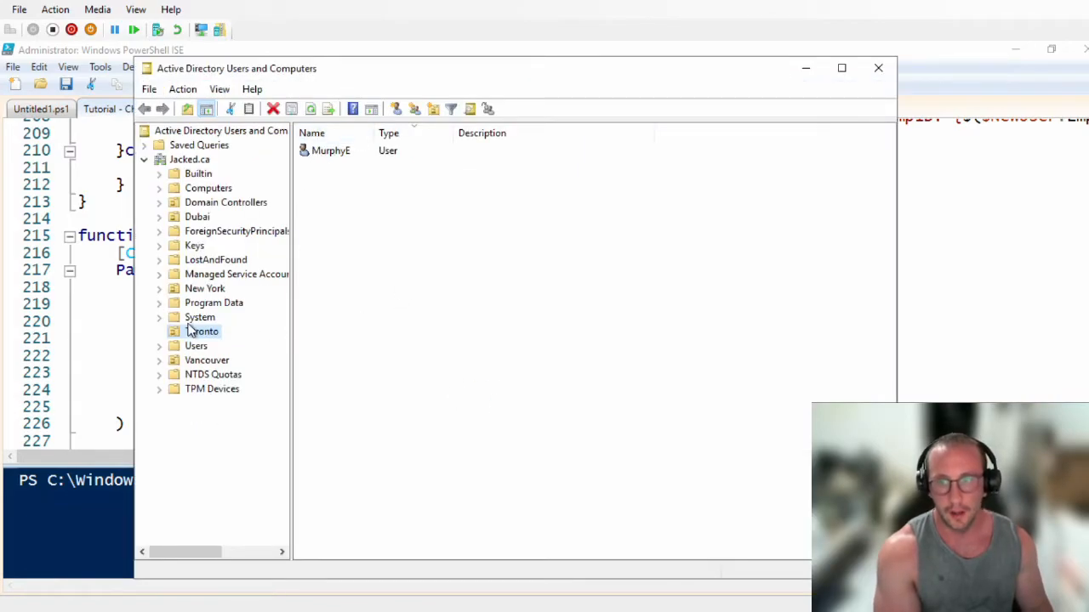
{"action": "left_click", "coordinate": [330, 150]}
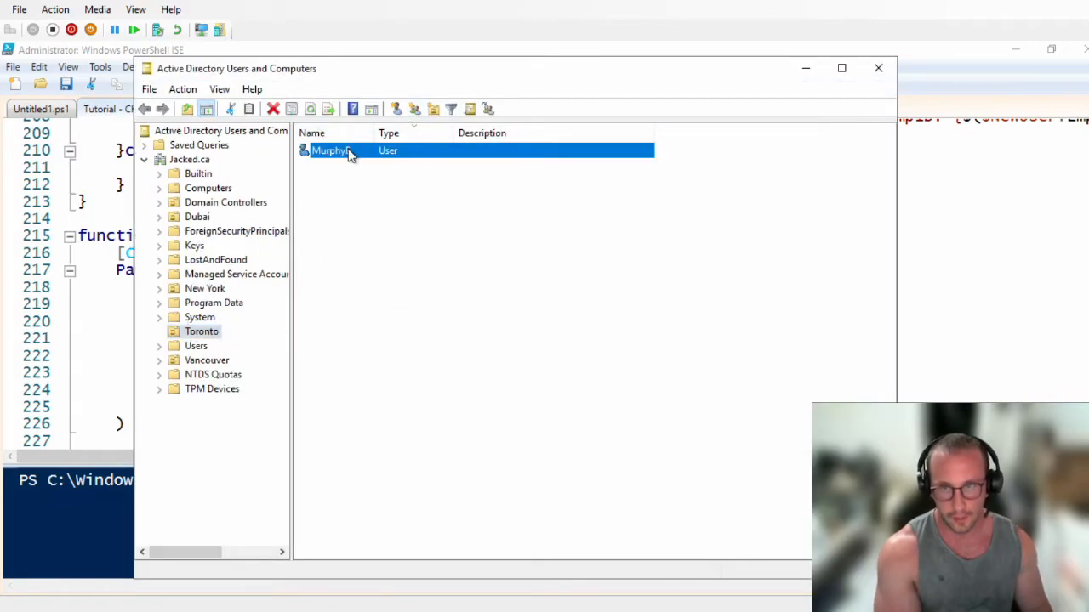
{"action": "double_click", "coordinate": [330, 149]}
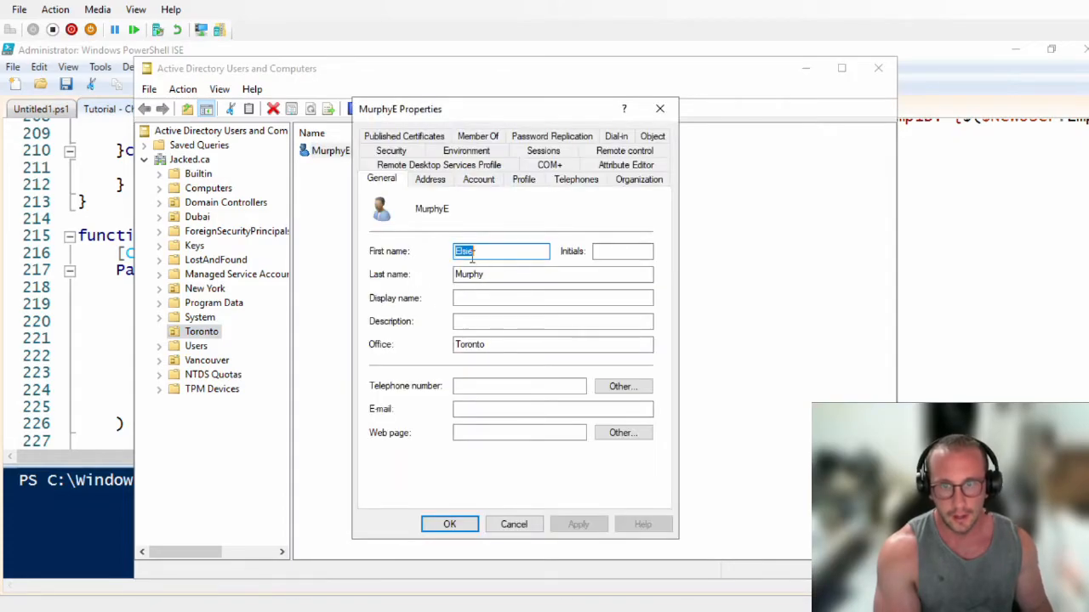
{"action": "left_click", "coordinate": [478, 179]}
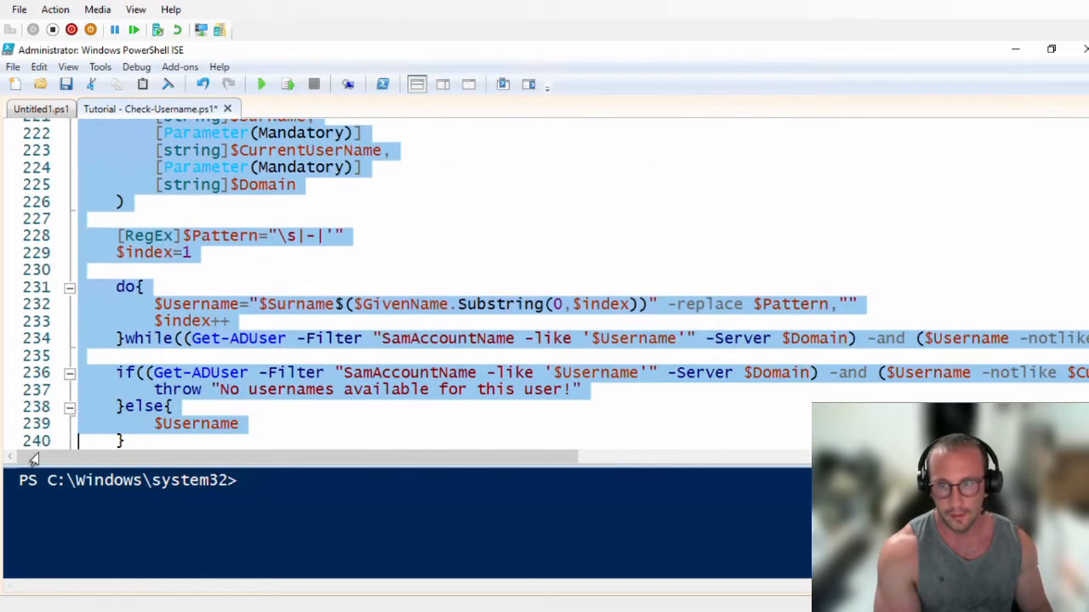
Step: Run the selected Check-UserName function code to load it into the console session
{"action": "scroll", "scroll_direction": "down", "scroll_amount": 3}
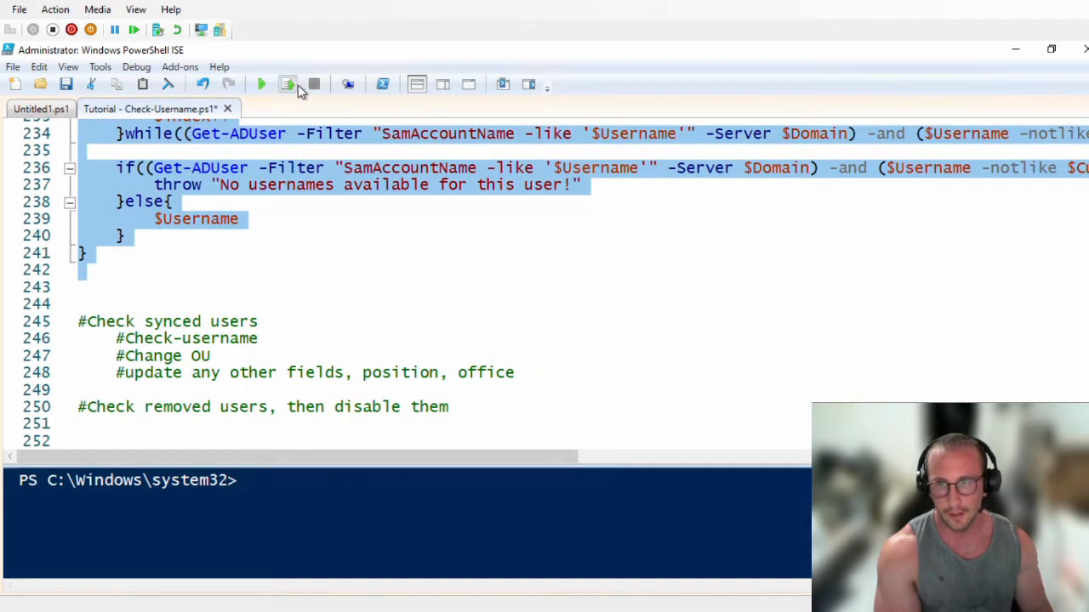
{"action": "left_click", "coordinate": [262, 85]}
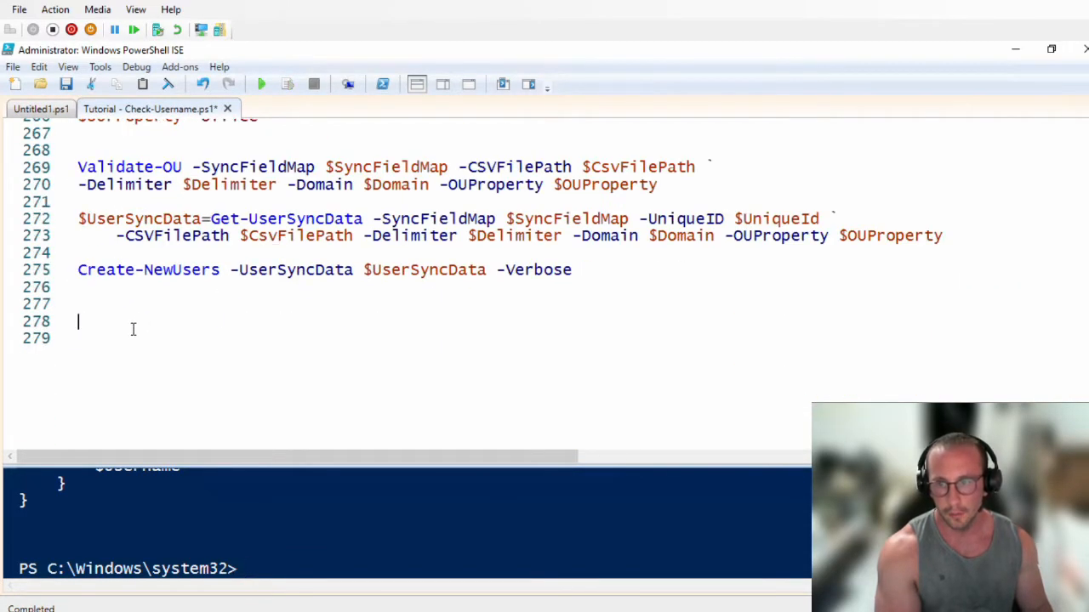
Step: Write a Check-UserName call for GivenName Elsie, Surname Murphy, CurrentUserName MurphyE
{"action": "type", "text": "check"}
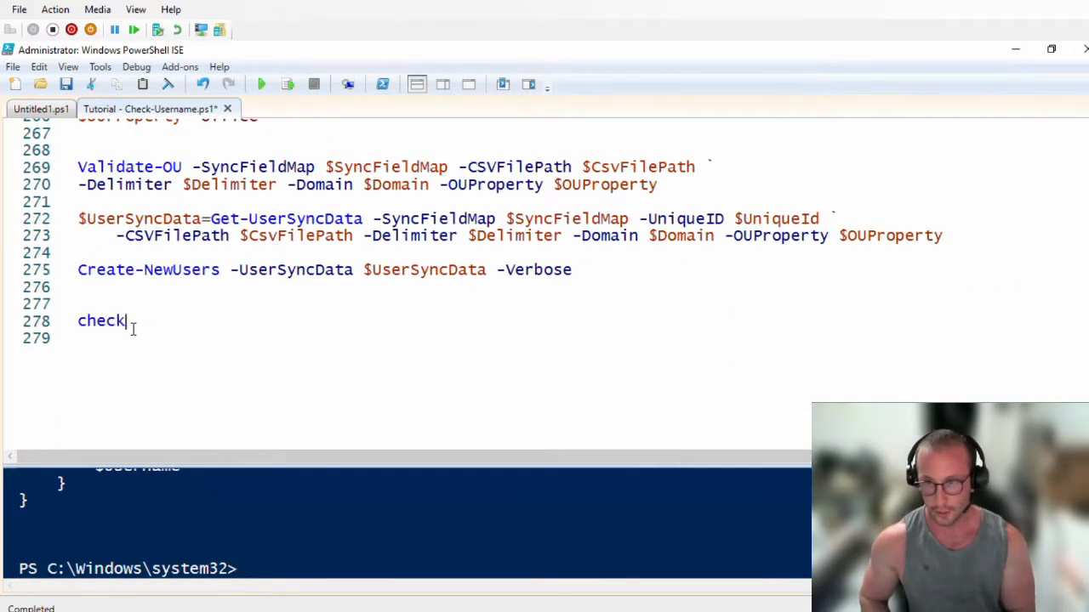
{"action": "type", "text": "-userName"}
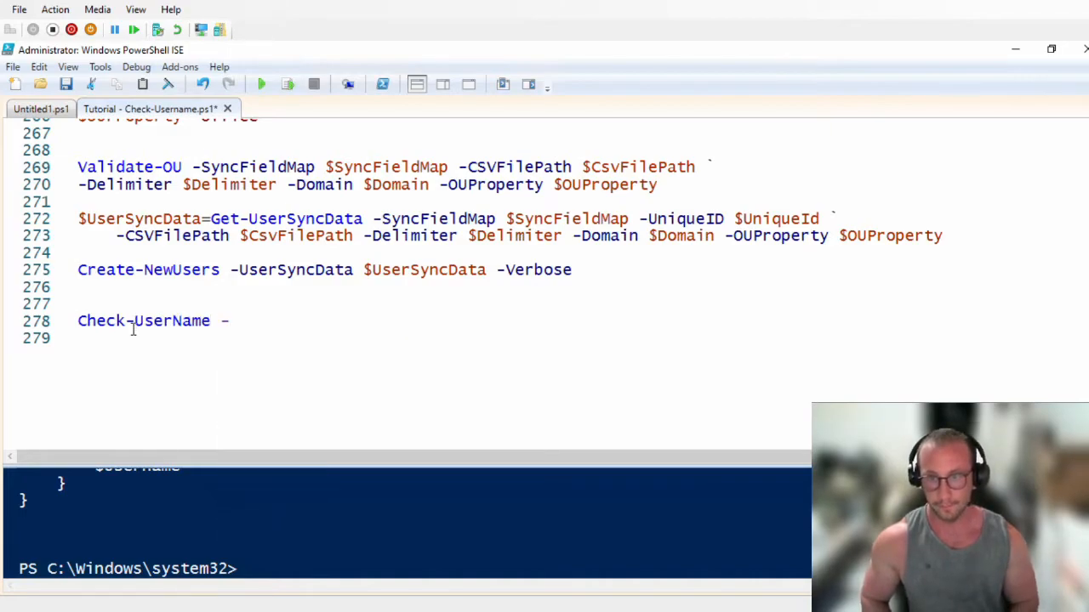
{"action": "type", "text": "-GivenName \"\""}
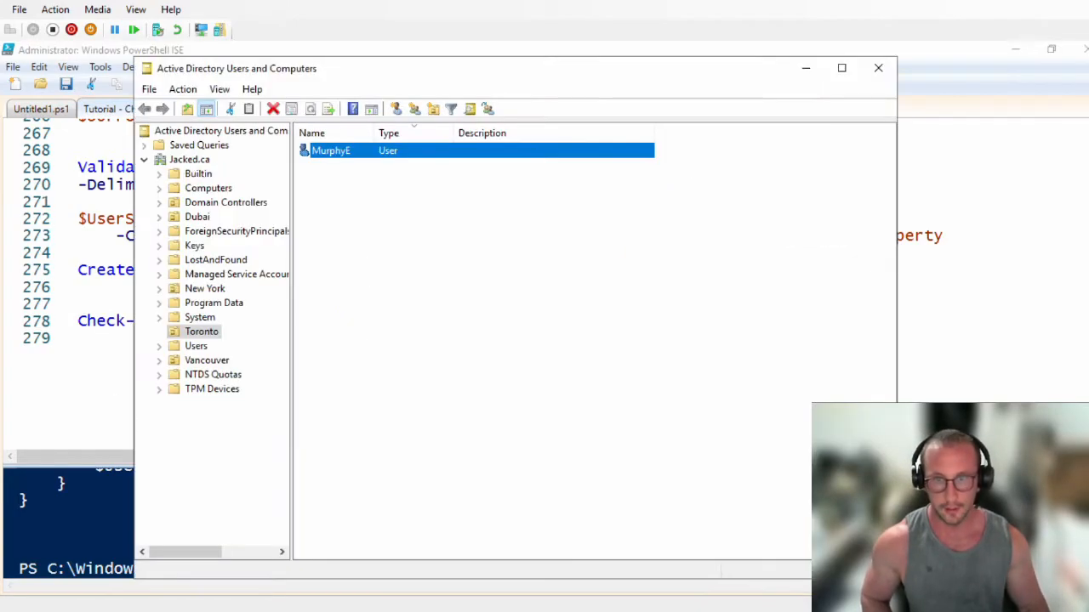
{"action": "double_click", "coordinate": [330, 149]}
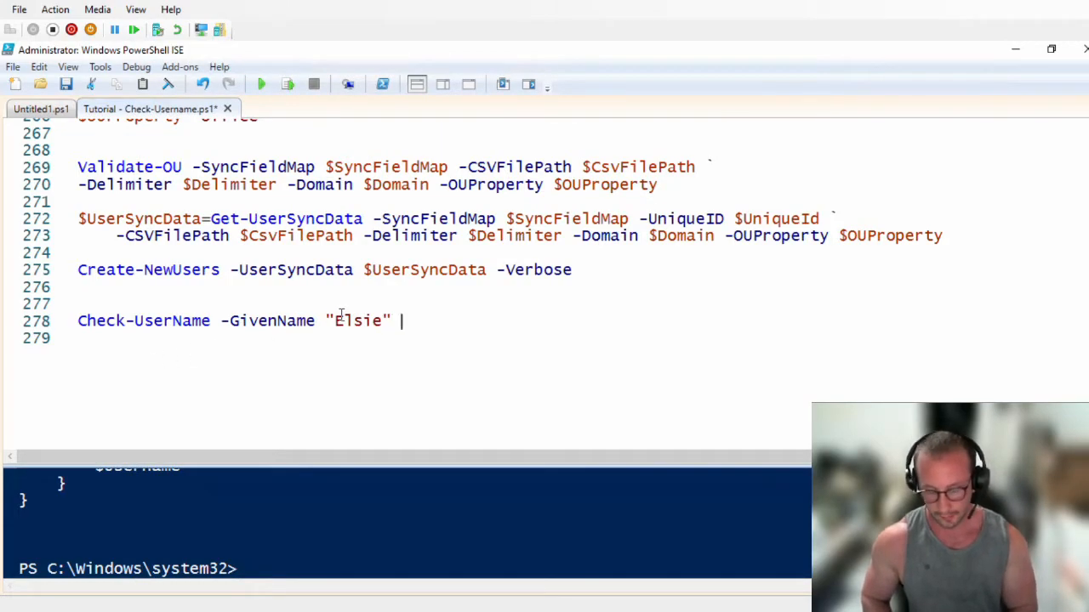
{"action": "type", "text": "-Surname \"\""}
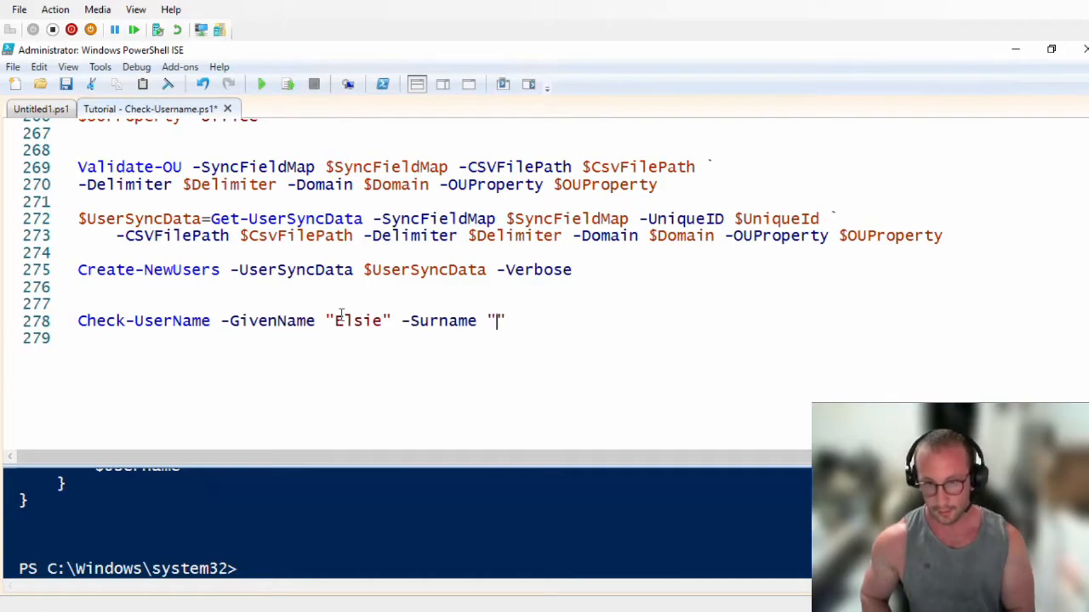
{"action": "type", "text": "Murpl"}
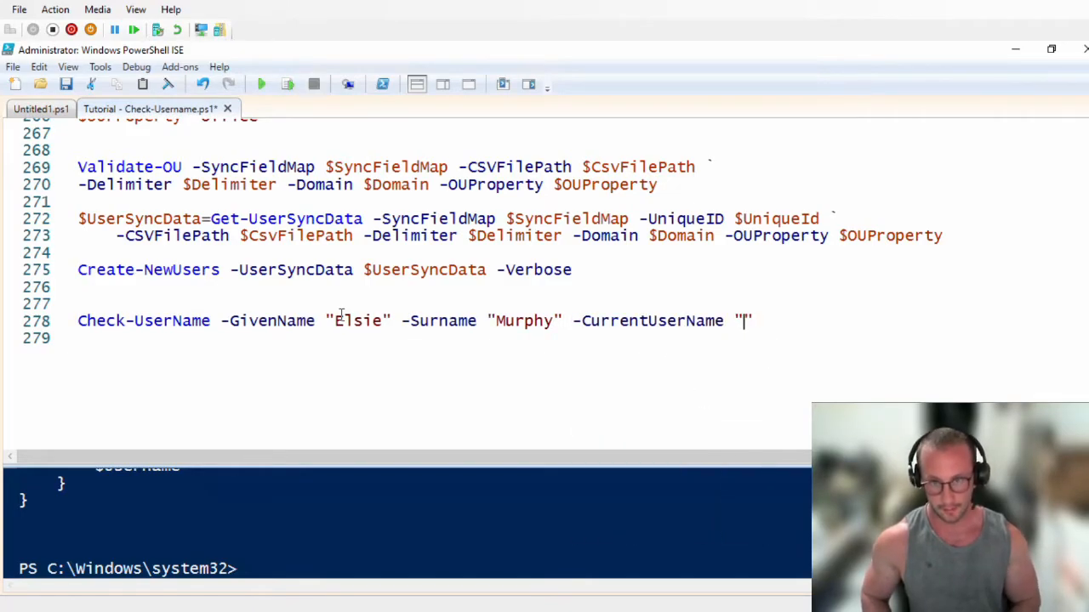
{"action": "type", "text": "Murphj"}
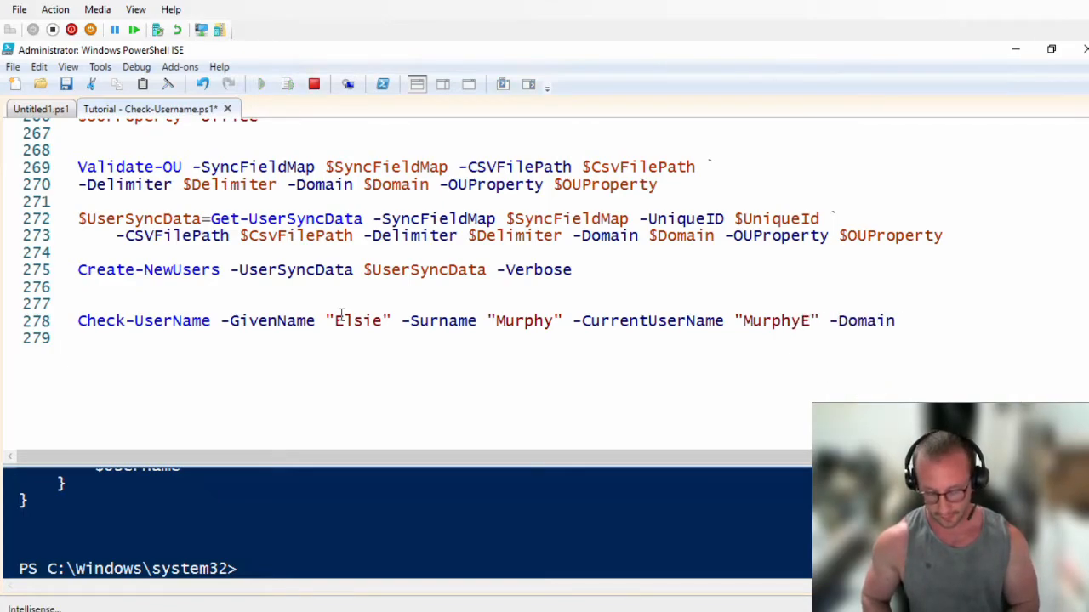
{"action": "type", "text": "\"J"}
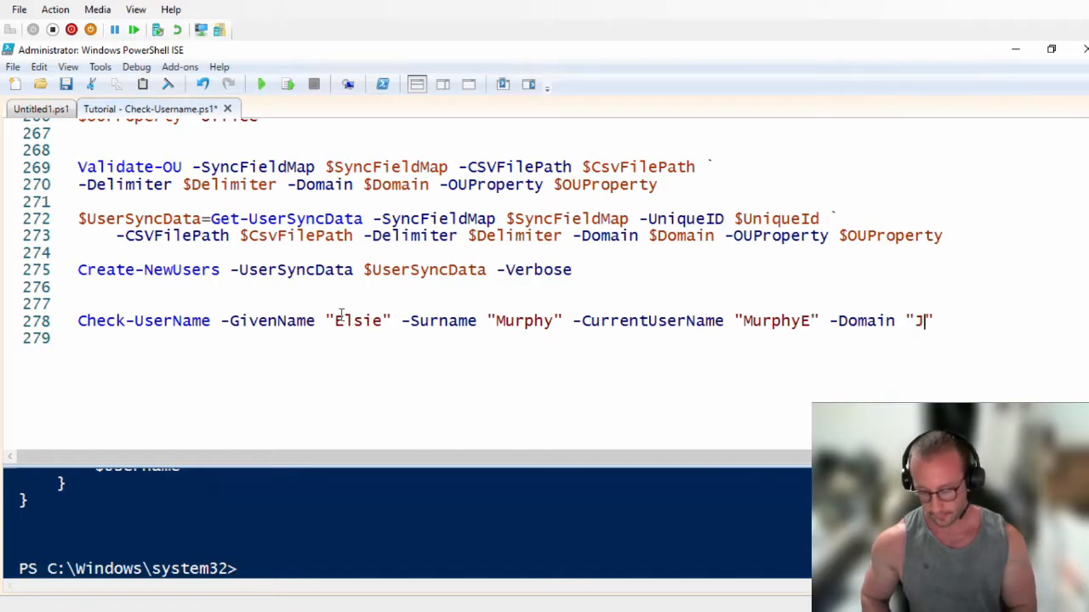
{"action": "type", "text": "acked.ca"}
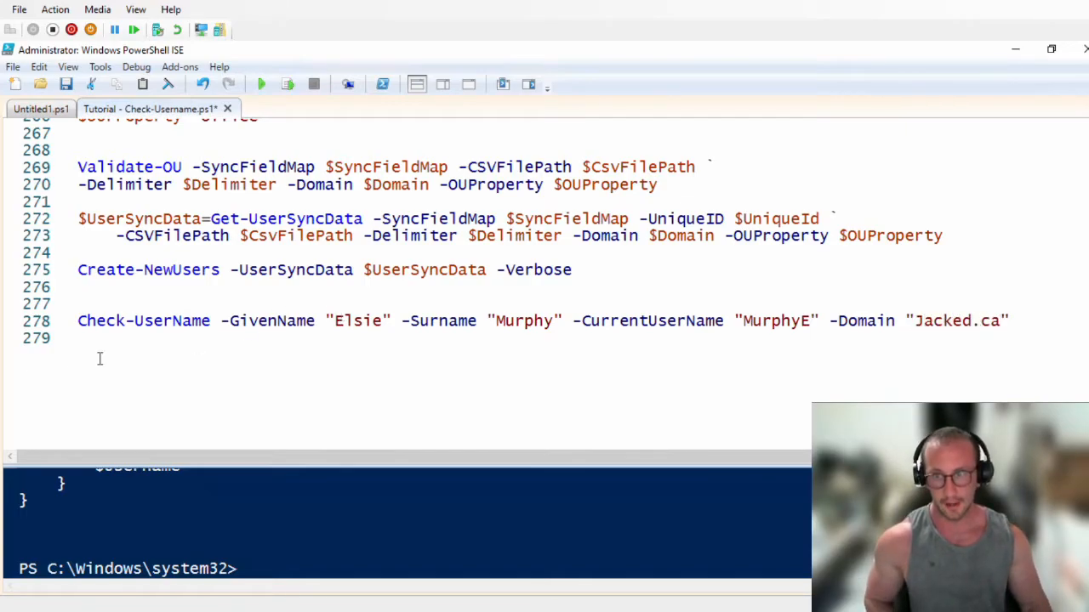
{"action": "left_click", "coordinate": [288, 84]}
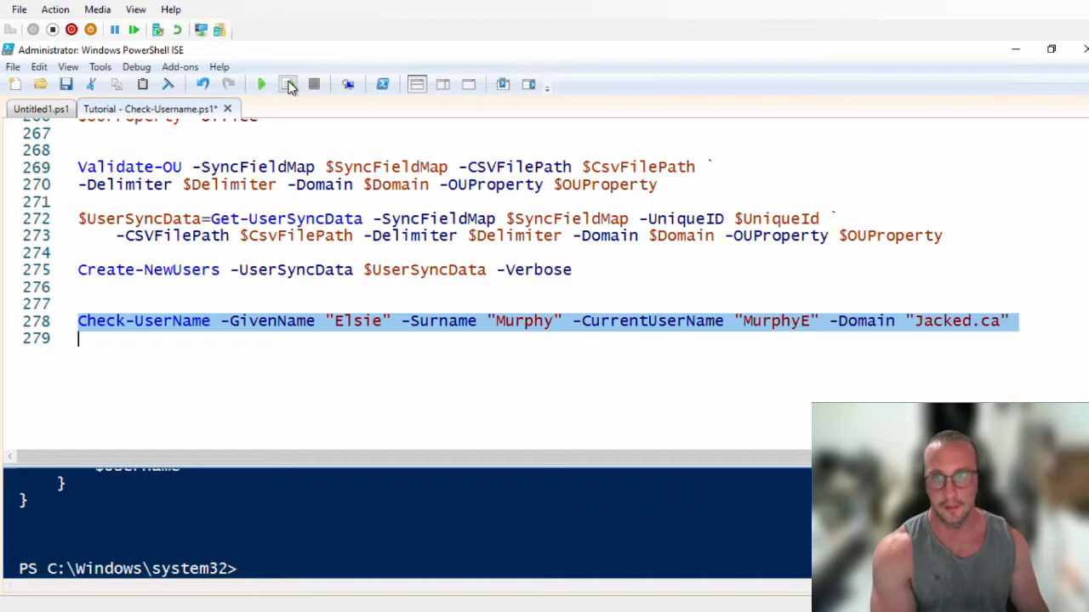
{"action": "left_click", "coordinate": [288, 84]}
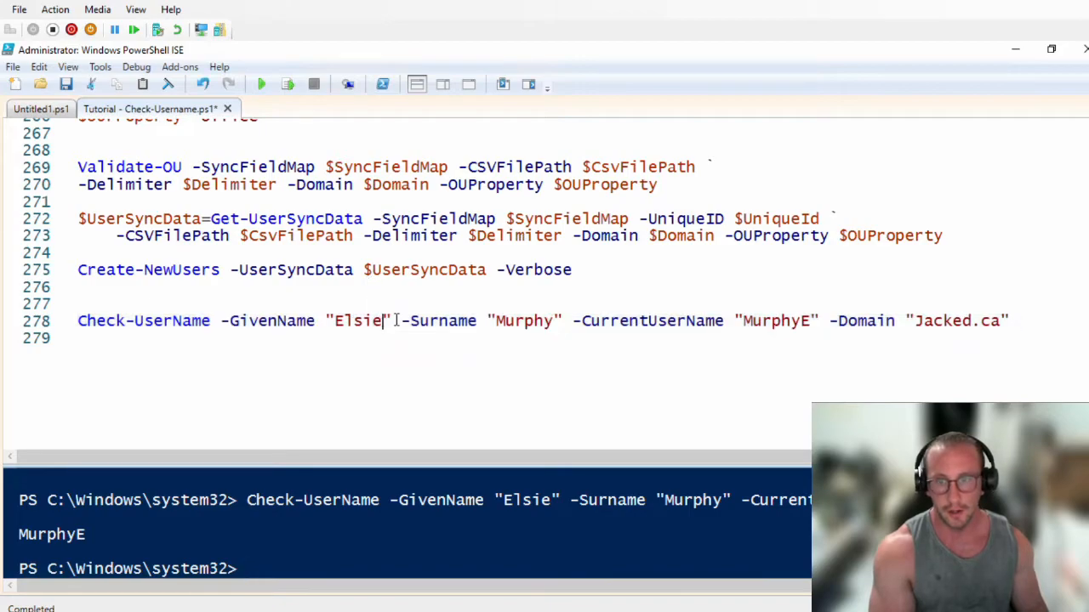
Step: Rerun the test with given names Emma and Jason in place of Elsie
{"action": "key", "text": "BackSpace"}
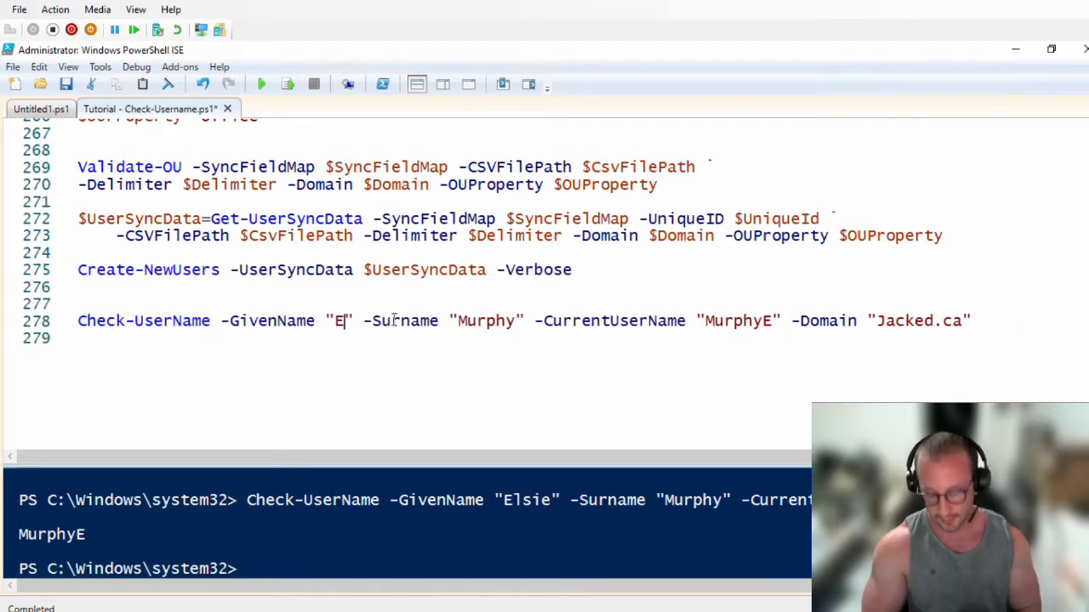
{"action": "type", "text": "mma"}
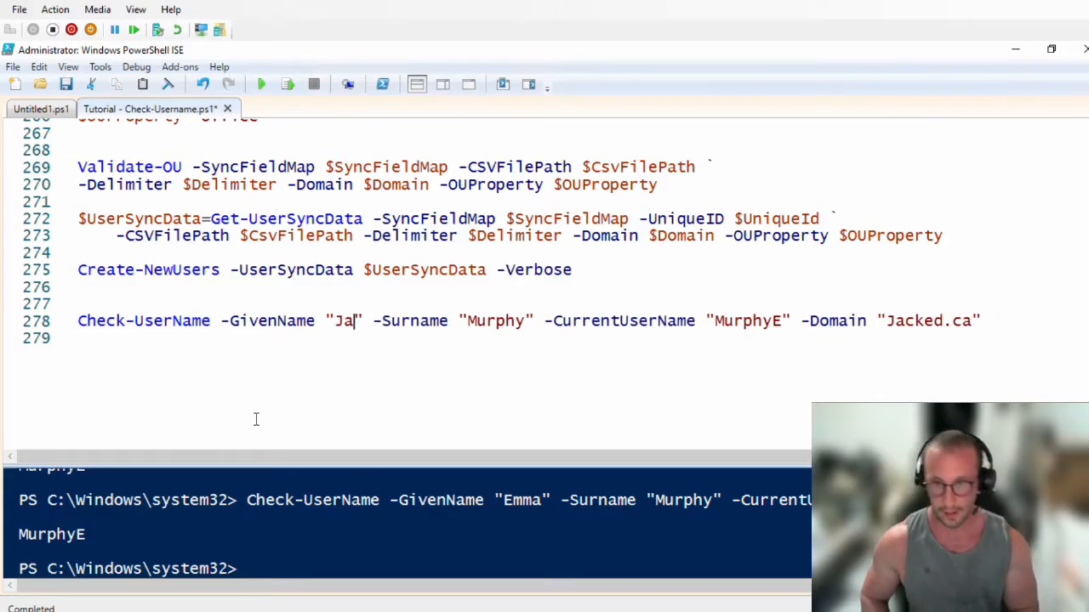
{"action": "type", "text": "son"}
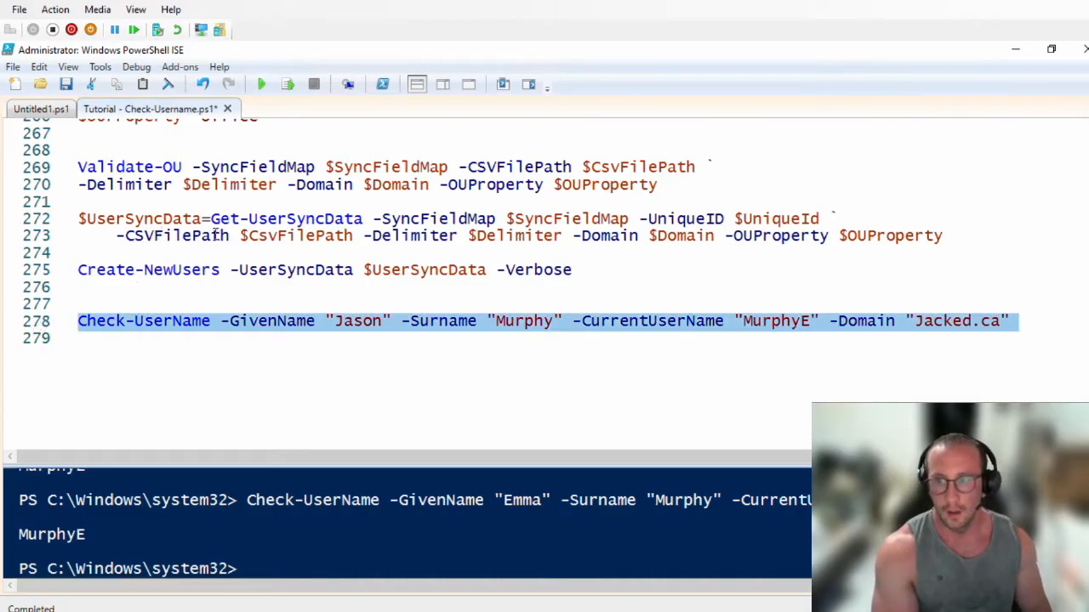
{"action": "left_click", "coordinate": [288, 83]}
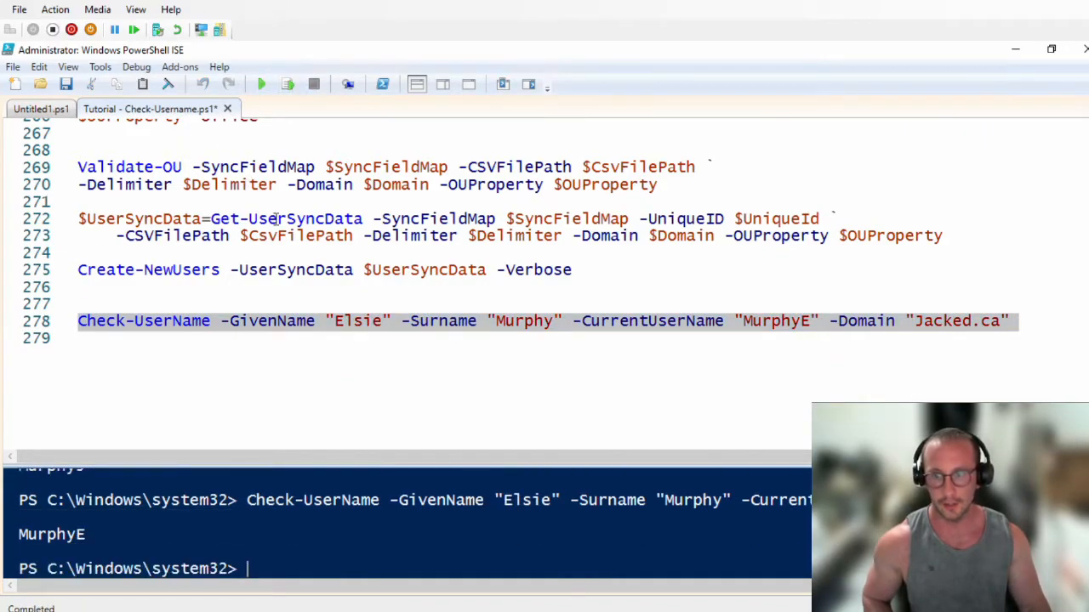
Step: Replace surname Murphy with Smith and rerun the test, returning SmithE
{"action": "double_click", "coordinate": [521, 319]}
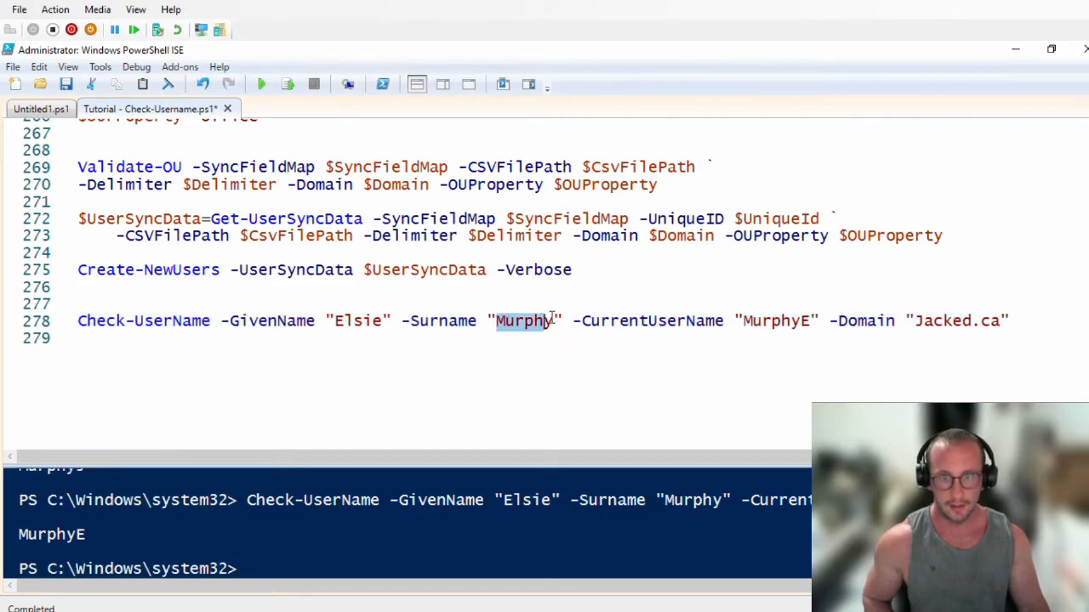
{"action": "type", "text": "Sm"}
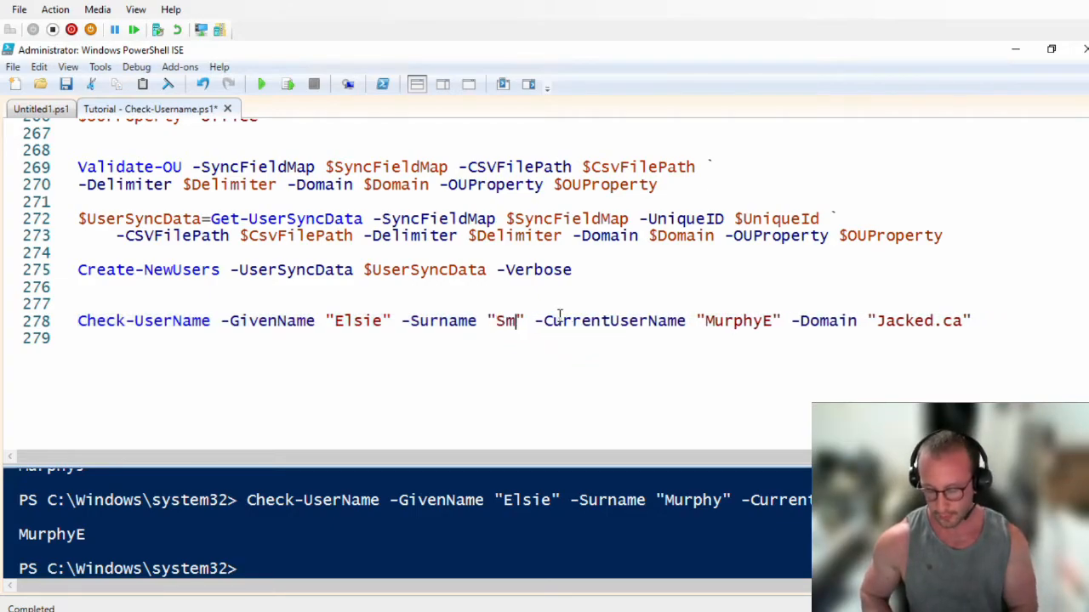
{"action": "type", "text": "ith"}
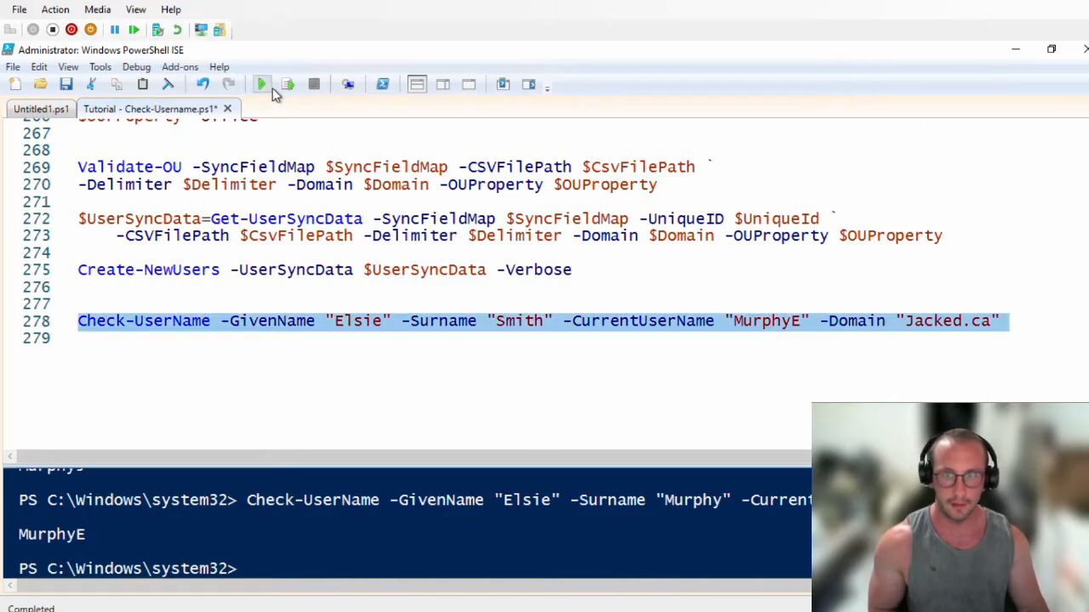
{"action": "left_click", "coordinate": [262, 84]}
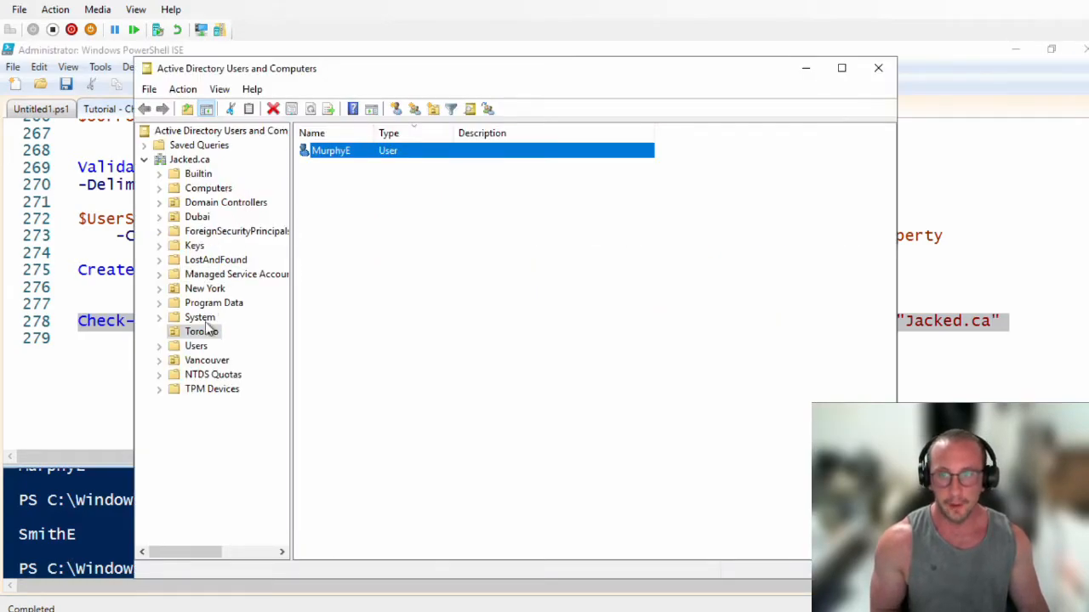
{"action": "left_click", "coordinate": [208, 360]}
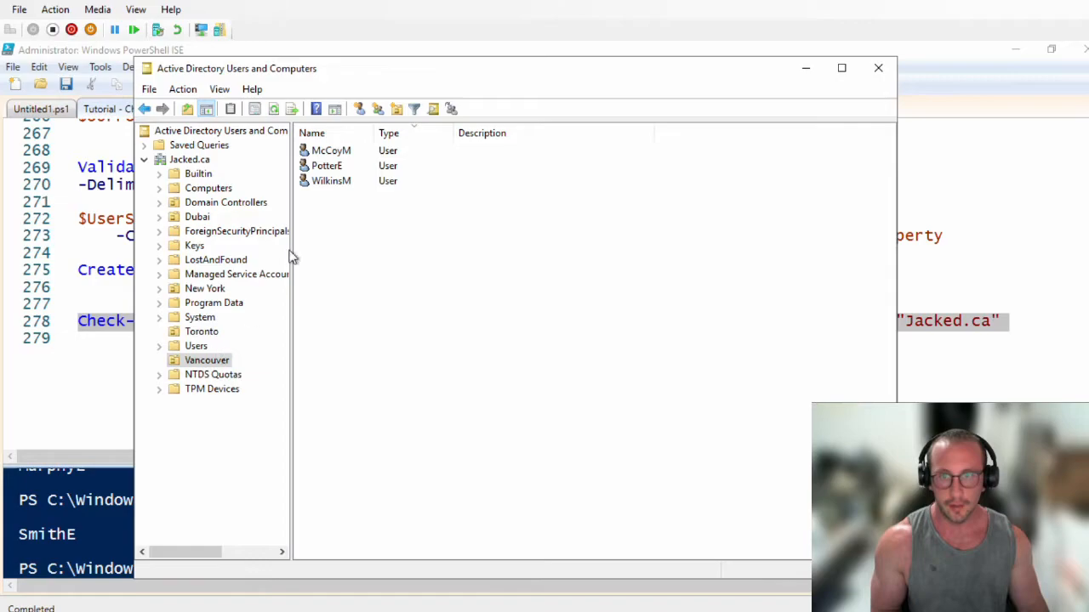
{"action": "double_click", "coordinate": [327, 165]}
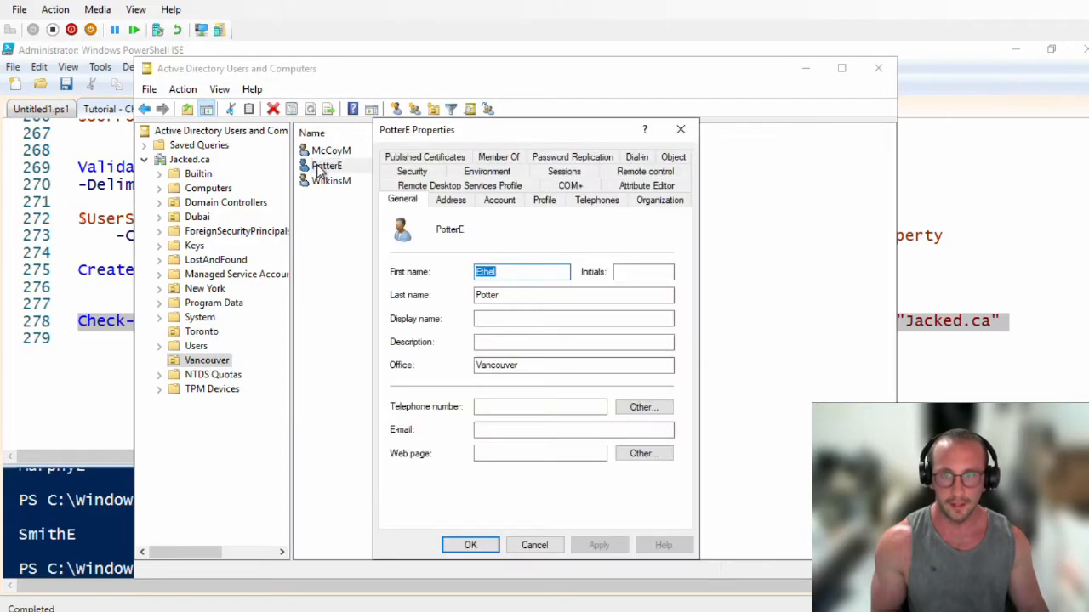
{"action": "left_click", "coordinate": [573, 296]}
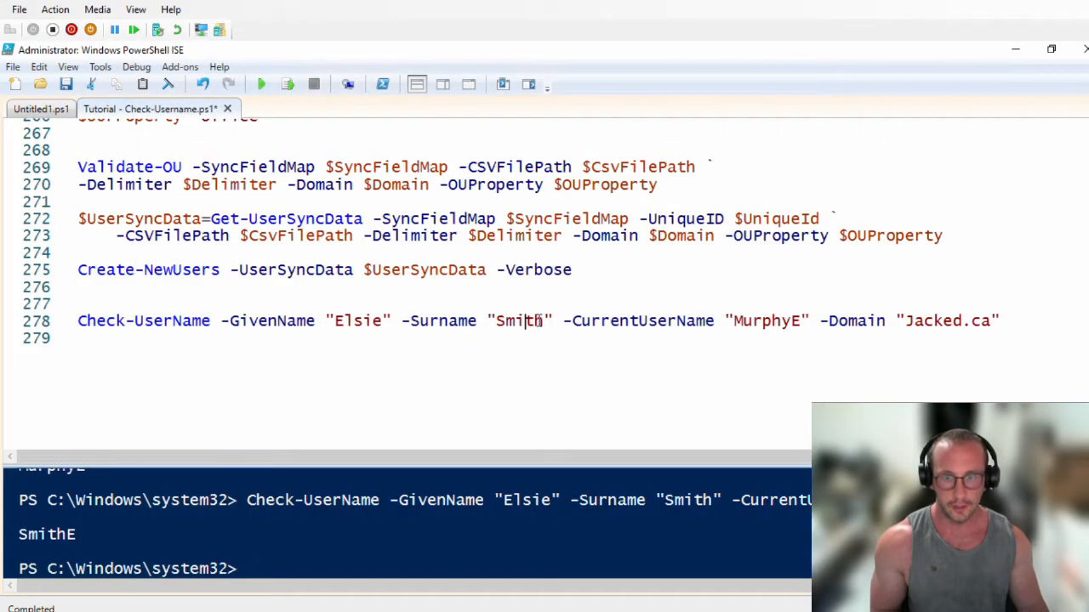
Step: Change the surname to Potter and rerun the test, returning a unique PotterE variant
{"action": "type", "text": "Potyt"}
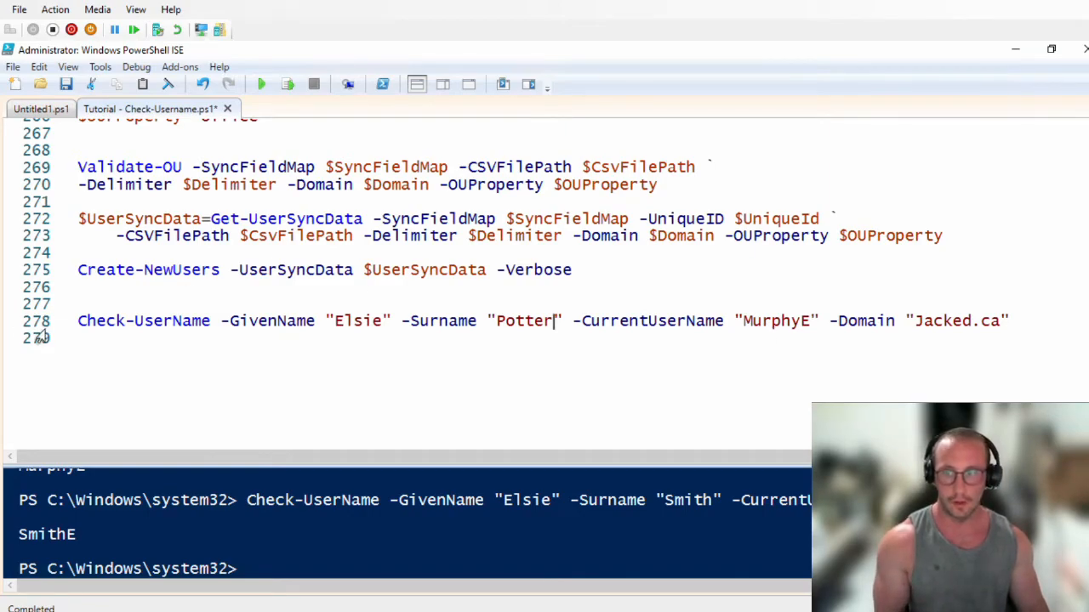
{"action": "left_click", "coordinate": [287, 83]}
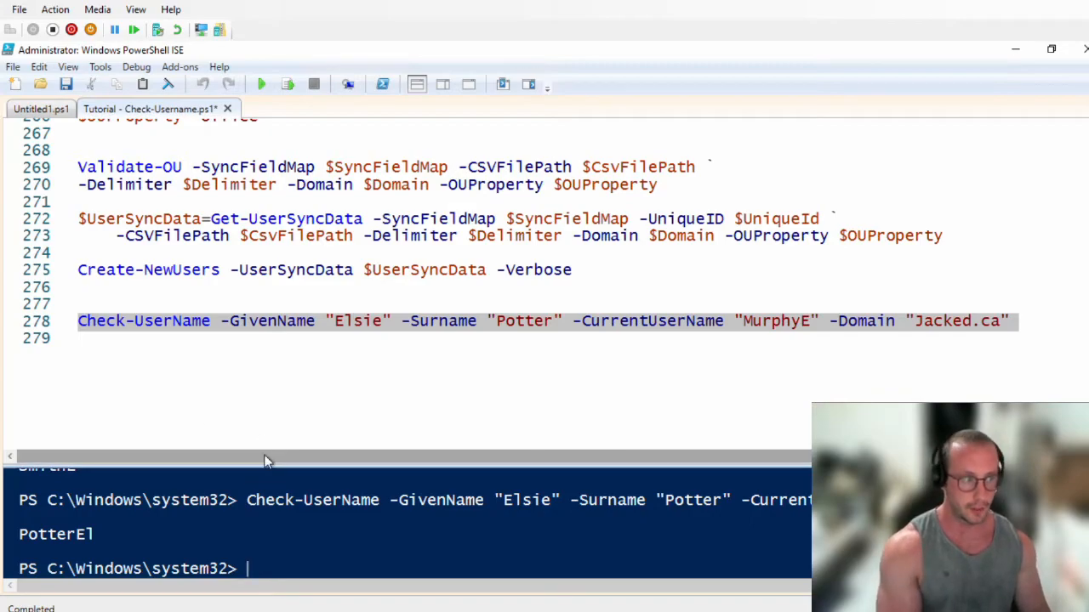
{"action": "mouse_move", "coordinate": [347, 410]}
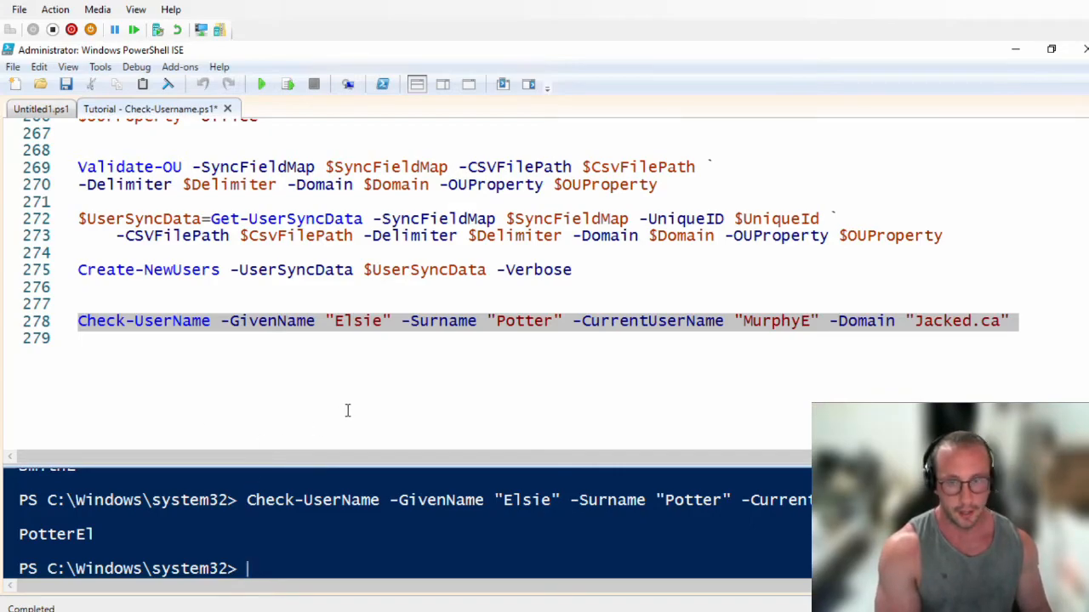
{"action": "mouse_move", "coordinate": [347, 405]}
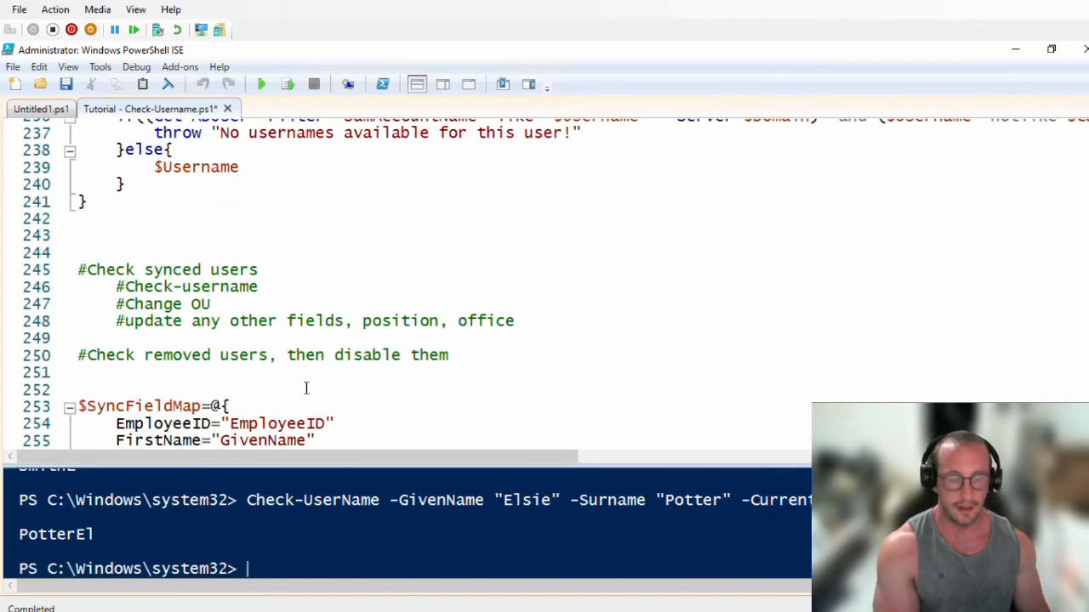
{"action": "scroll", "scroll_direction": "down", "scroll_amount": 3}
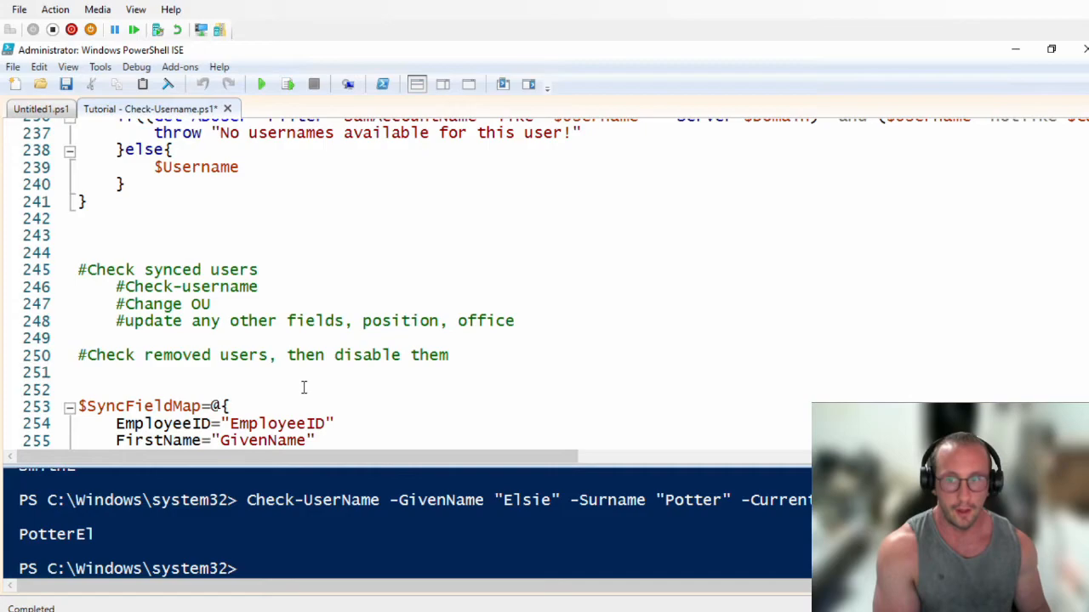
{"action": "mouse_move", "coordinate": [340, 355]}
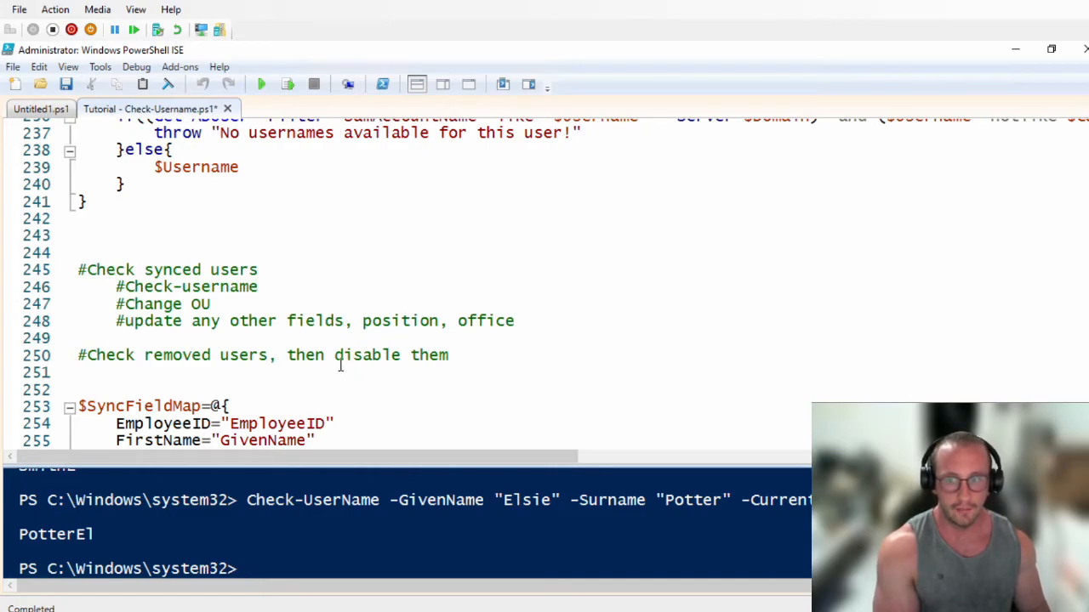